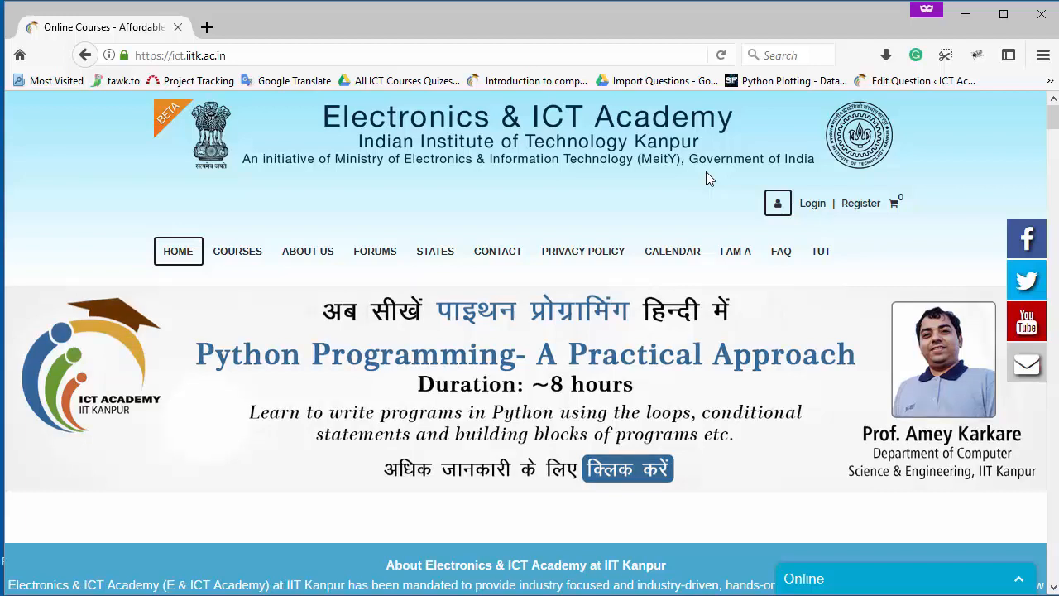
# Scroll through the ICT Academy home page.
pyautogui.scroll(-3)
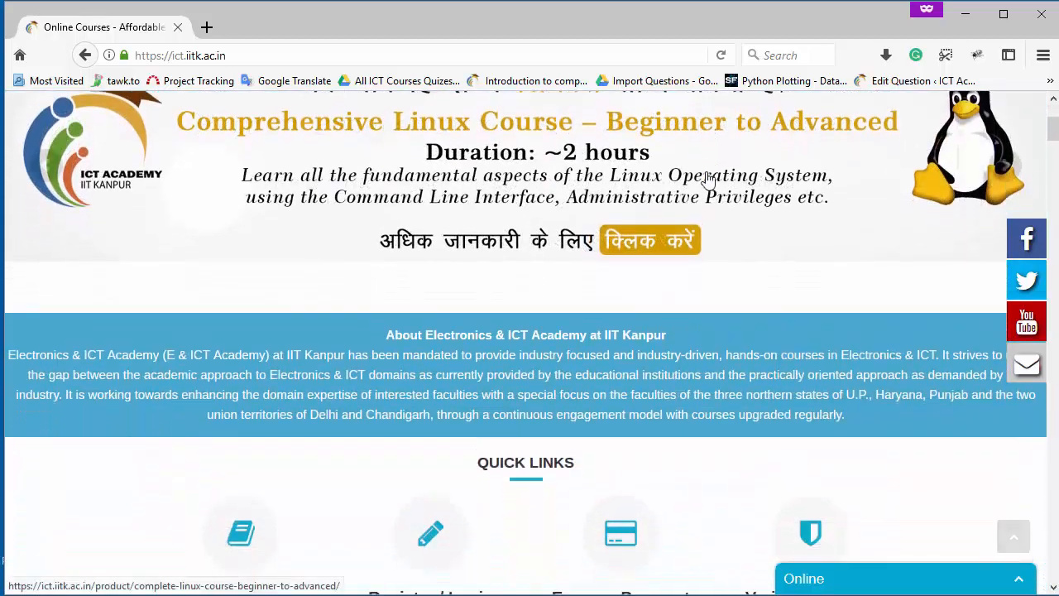
pyautogui.scroll(-3)
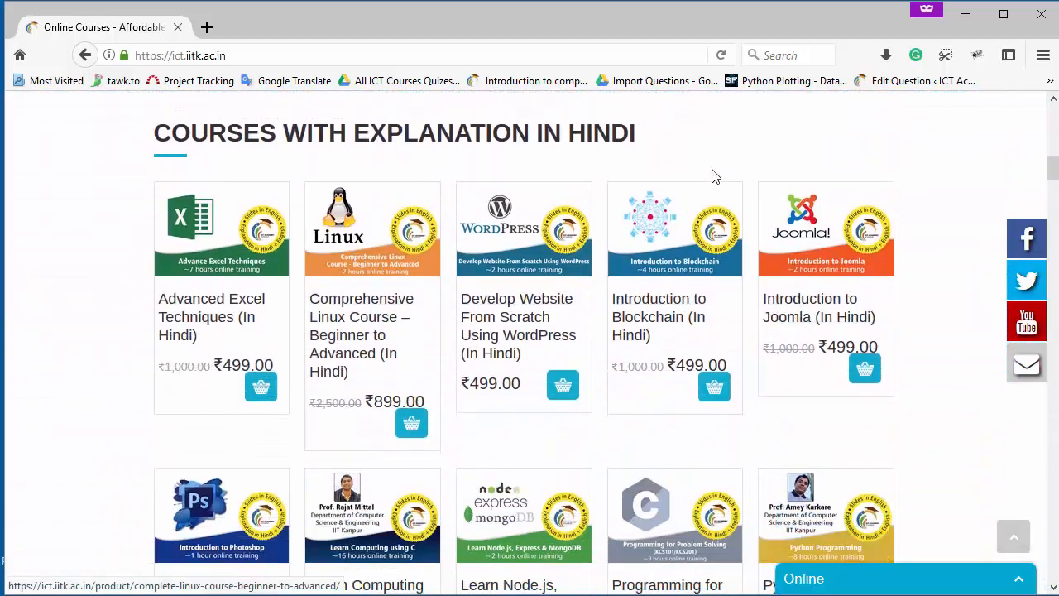
pyautogui.scroll(-3)
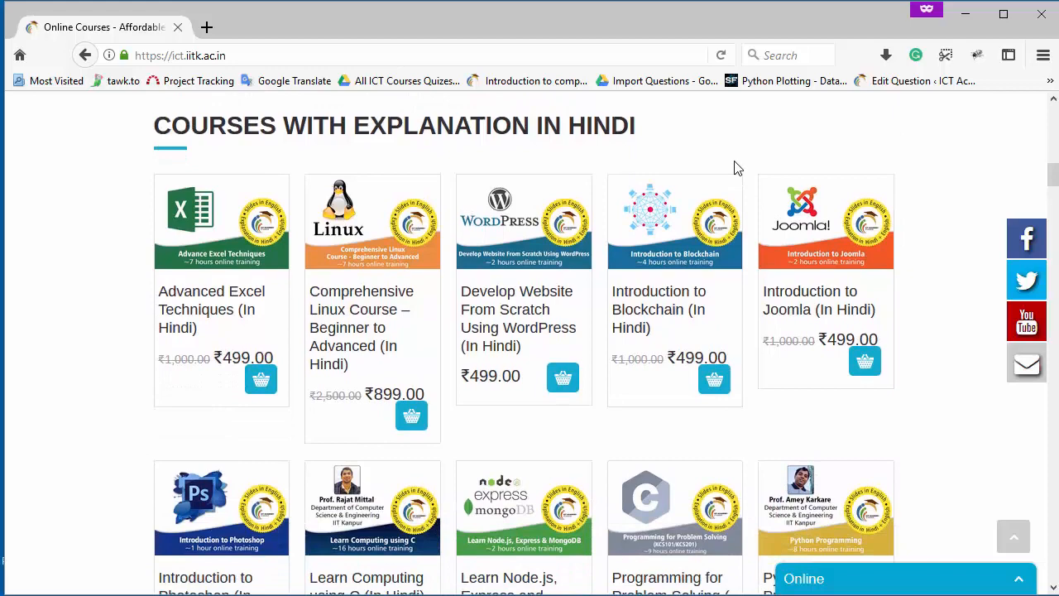
pyautogui.scroll(-3)
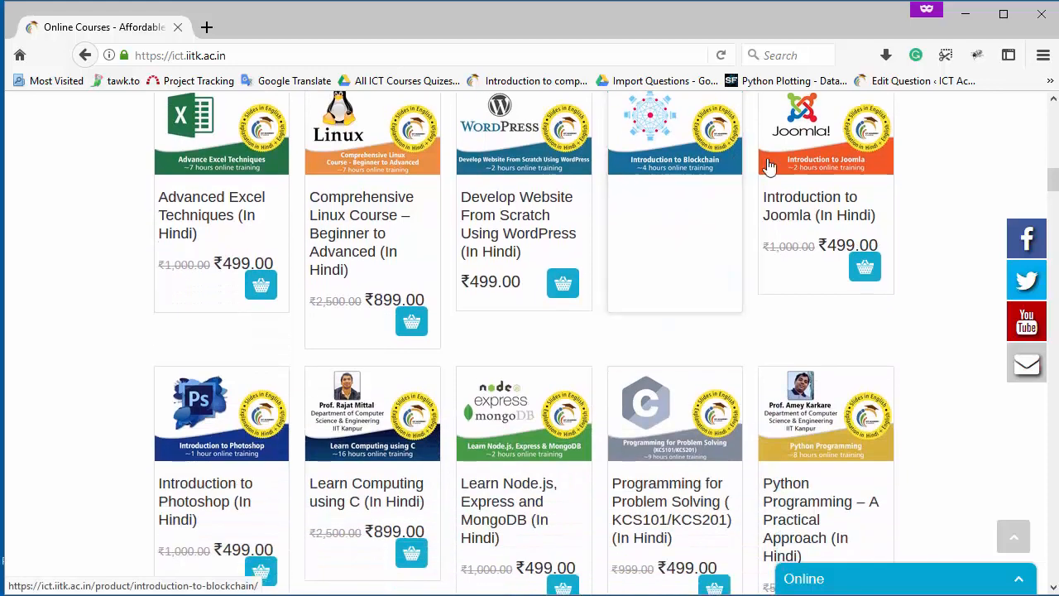
pyautogui.scroll(-3)
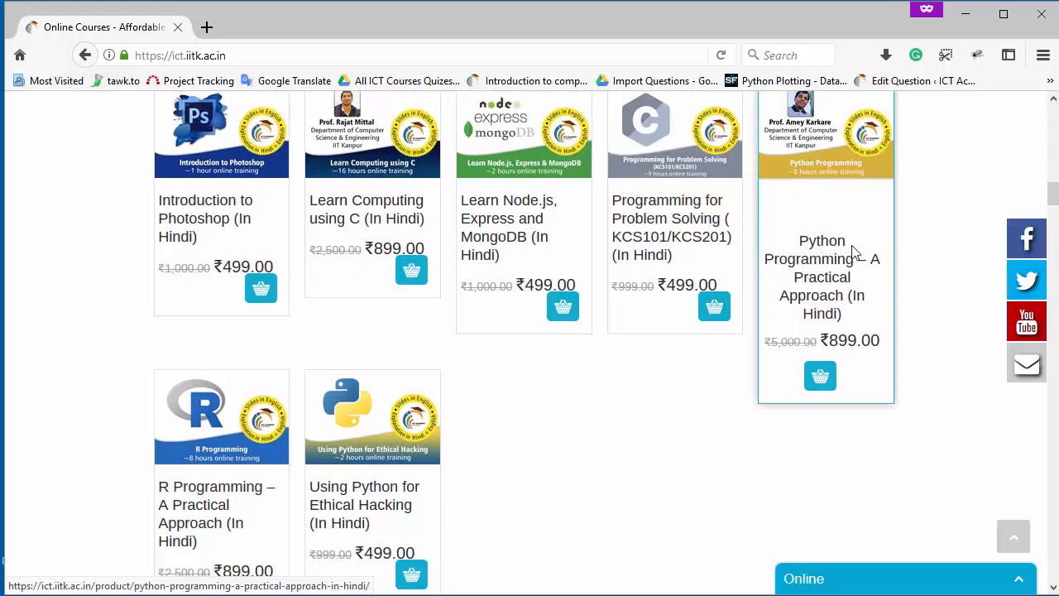
pyautogui.scroll(3)
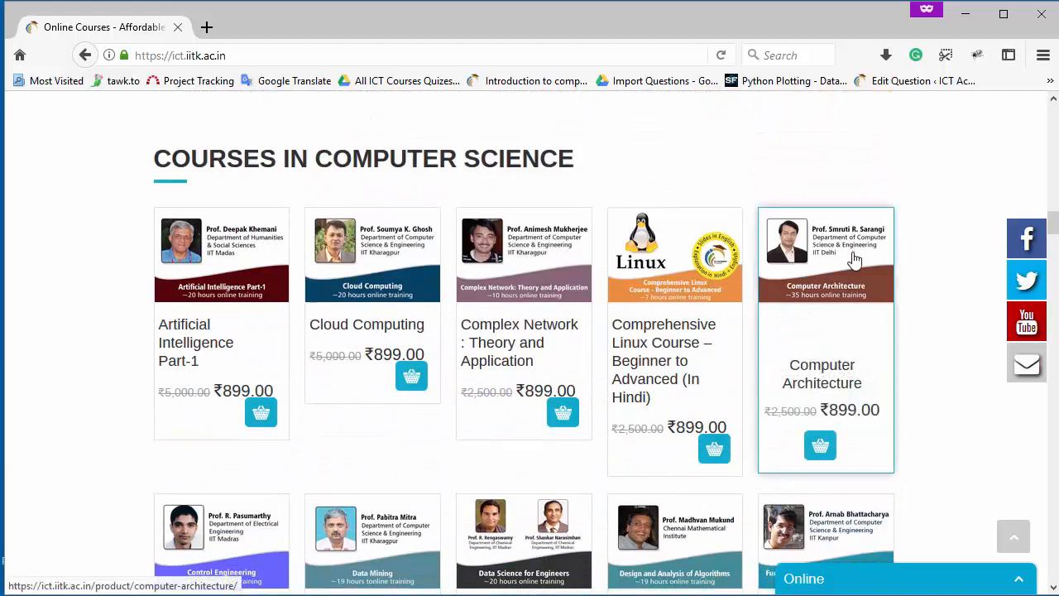
pyautogui.scroll(-3)
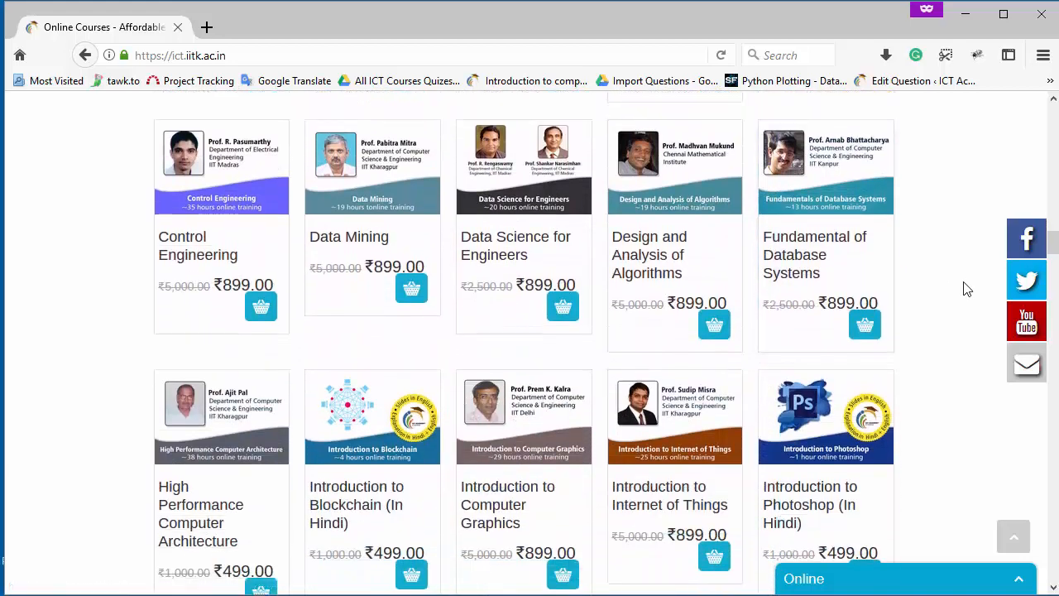
pyautogui.scroll(-3)
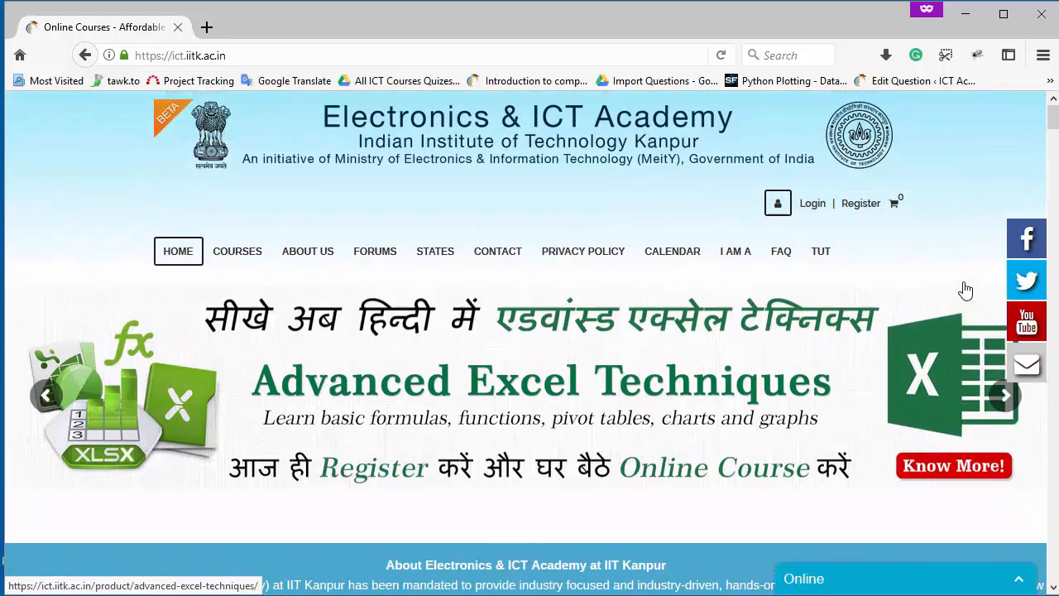
pyautogui.moveTo(884, 259)
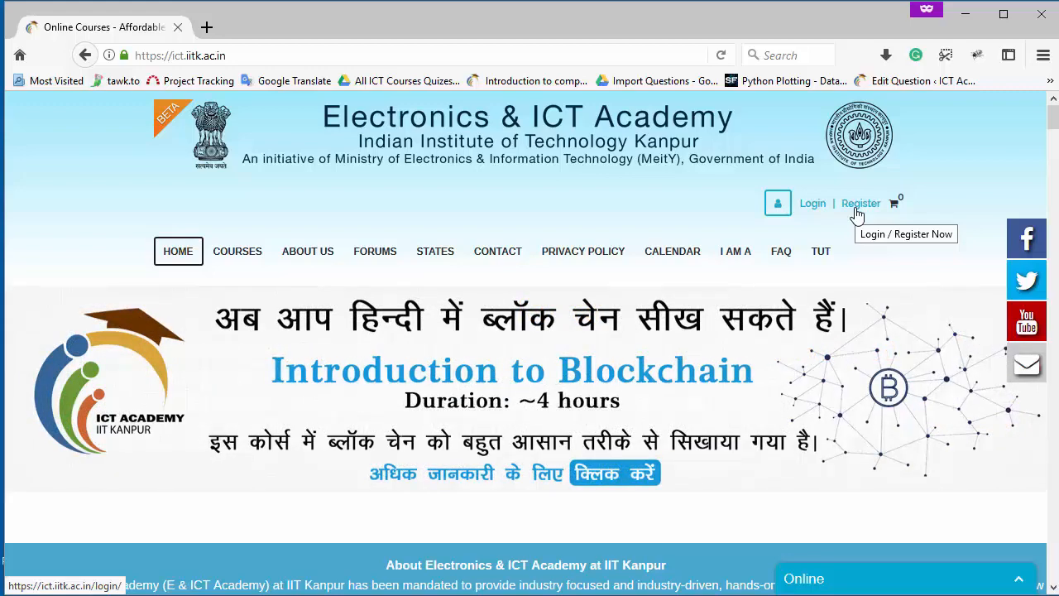
# Open the Register page and select the registration form's Email Id field.
pyautogui.click(812, 202)
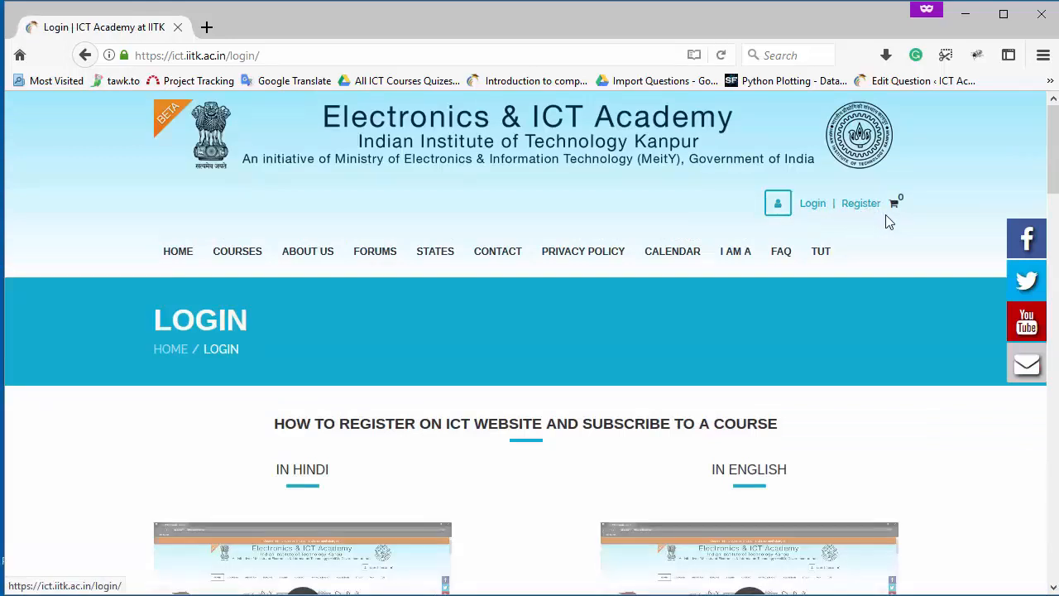
pyautogui.scroll(-3)
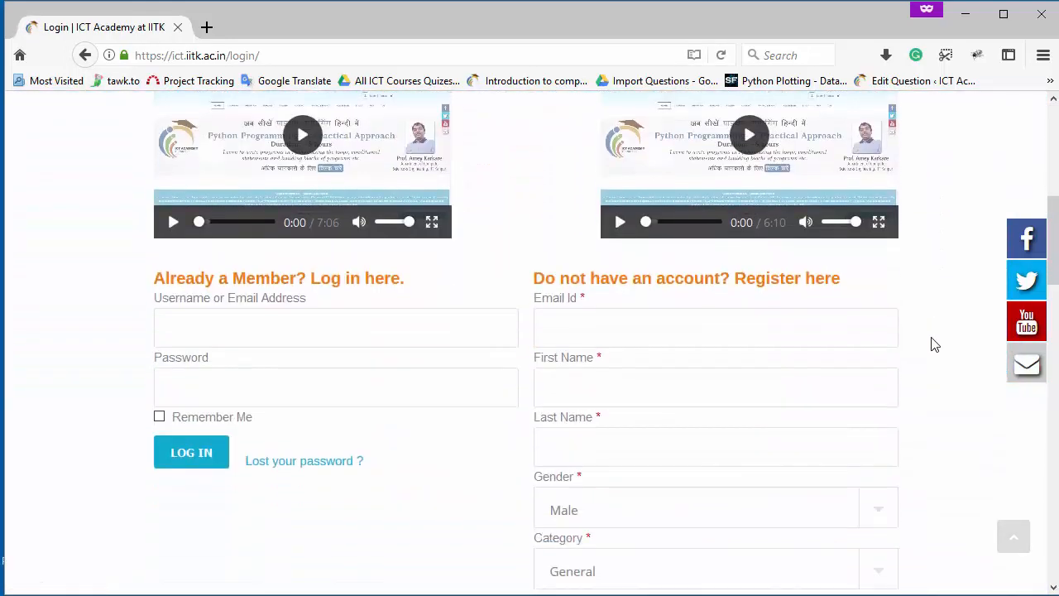
pyautogui.scroll(-3)
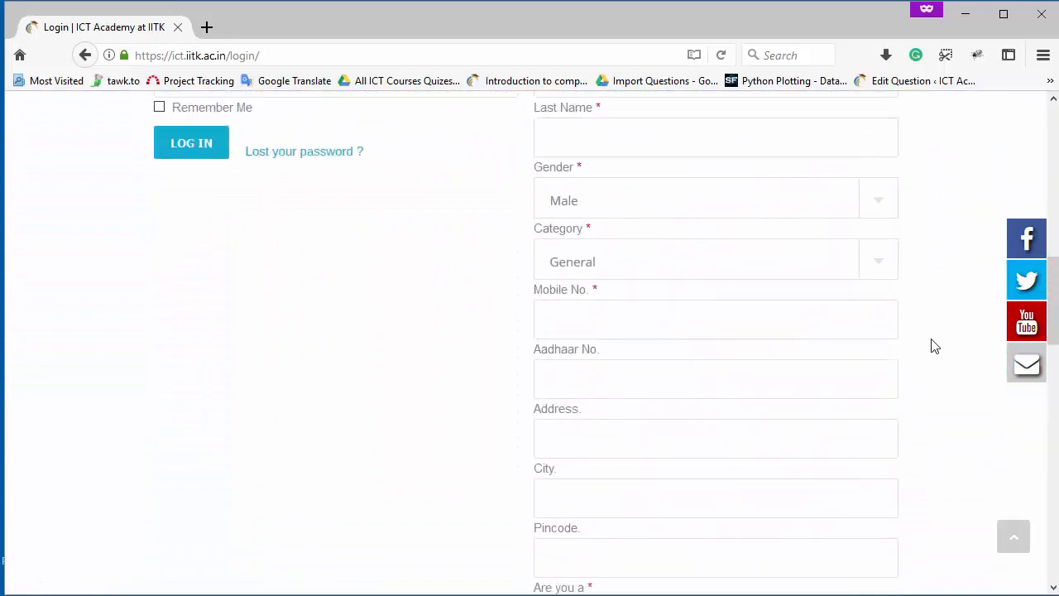
pyautogui.scroll(3)
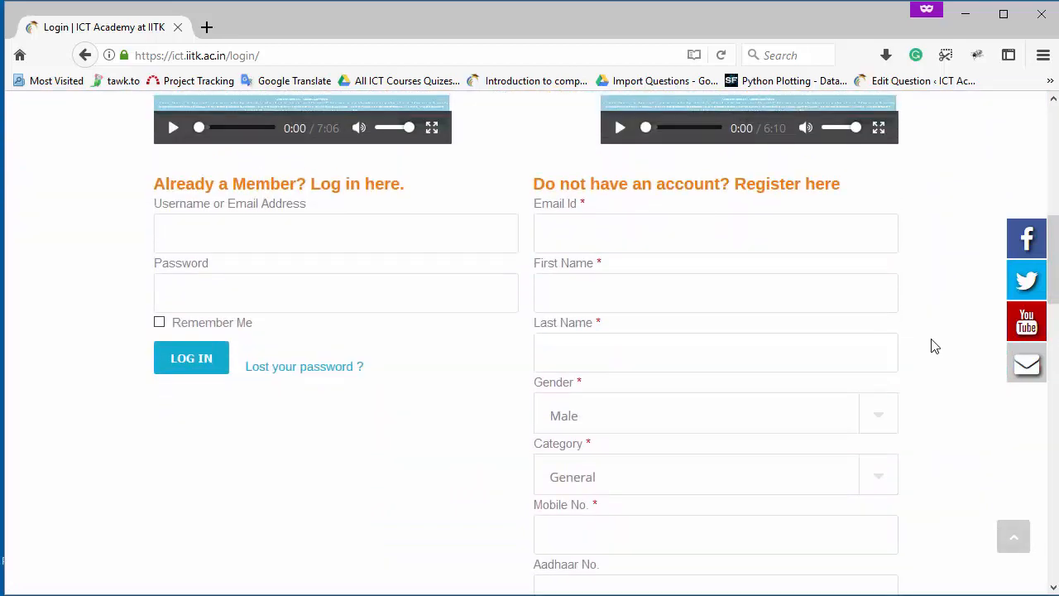
pyautogui.click(715, 232)
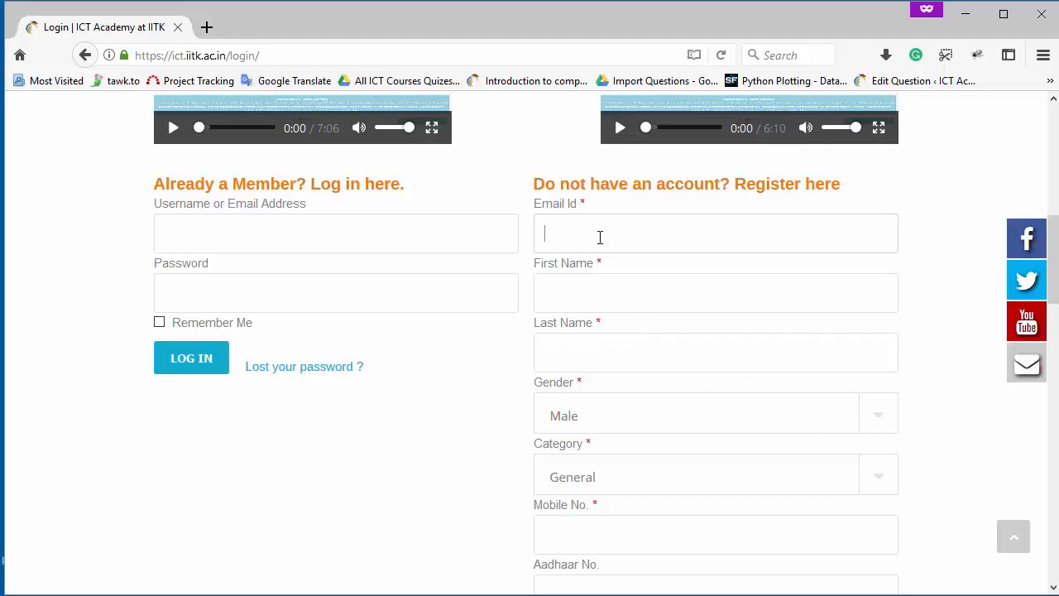
pyautogui.write('xxxxxxxx@gmail.com')
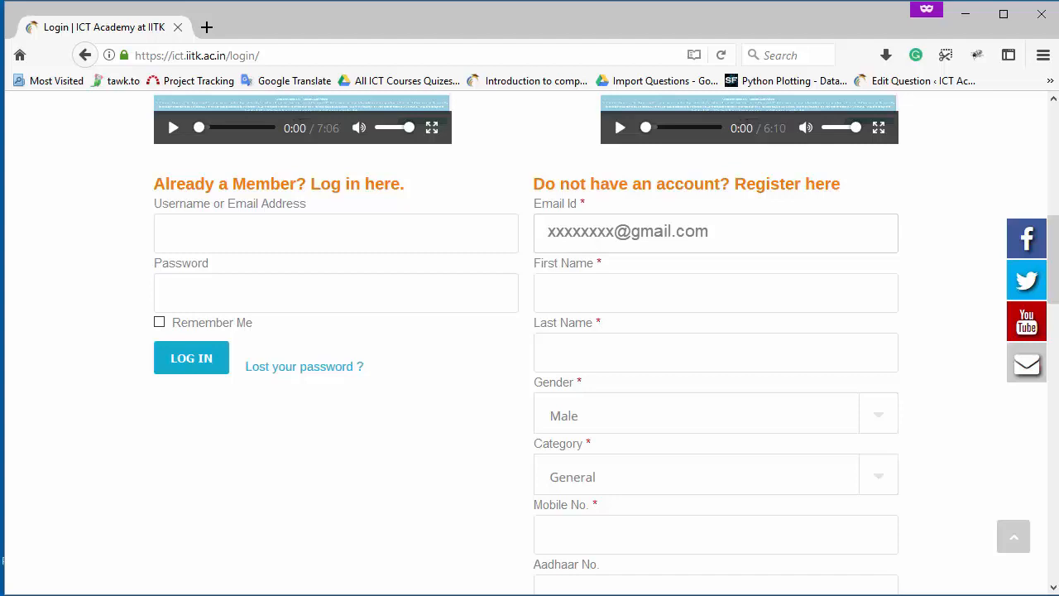
pyautogui.write('Karkare')
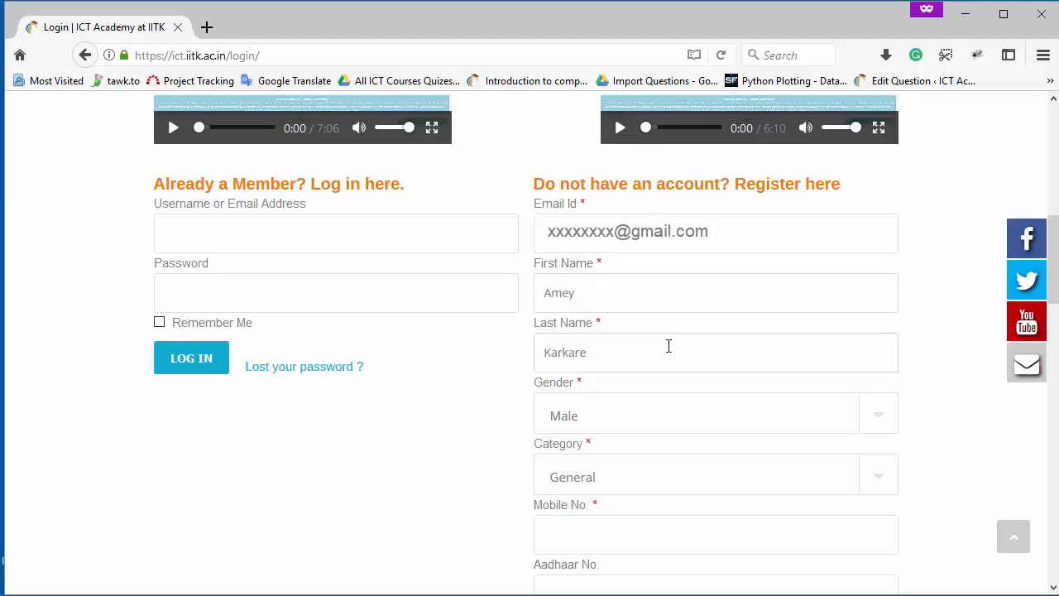
pyautogui.scroll(-3)
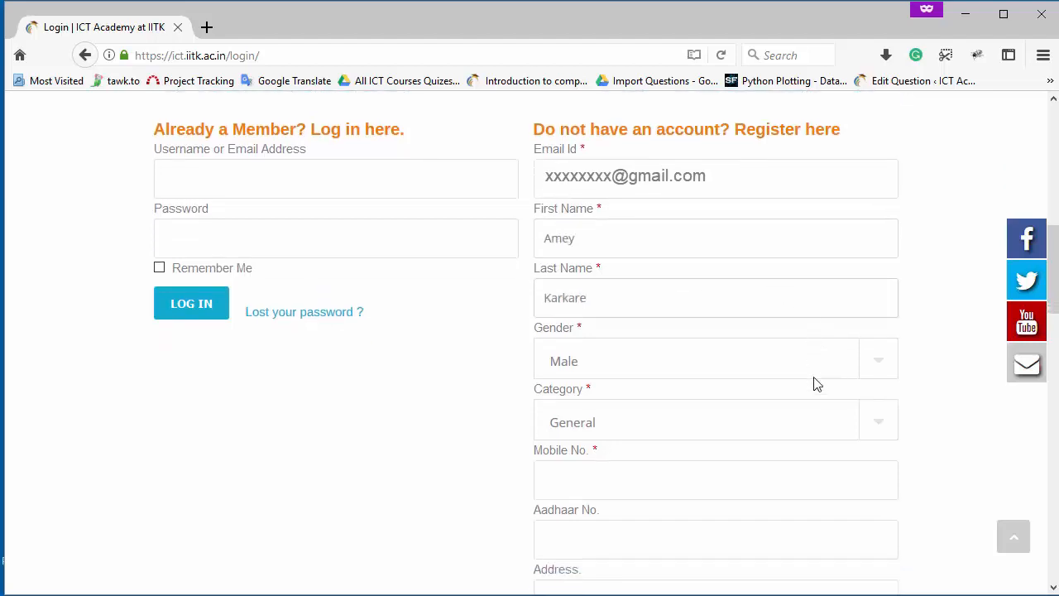
pyautogui.click(714, 358)
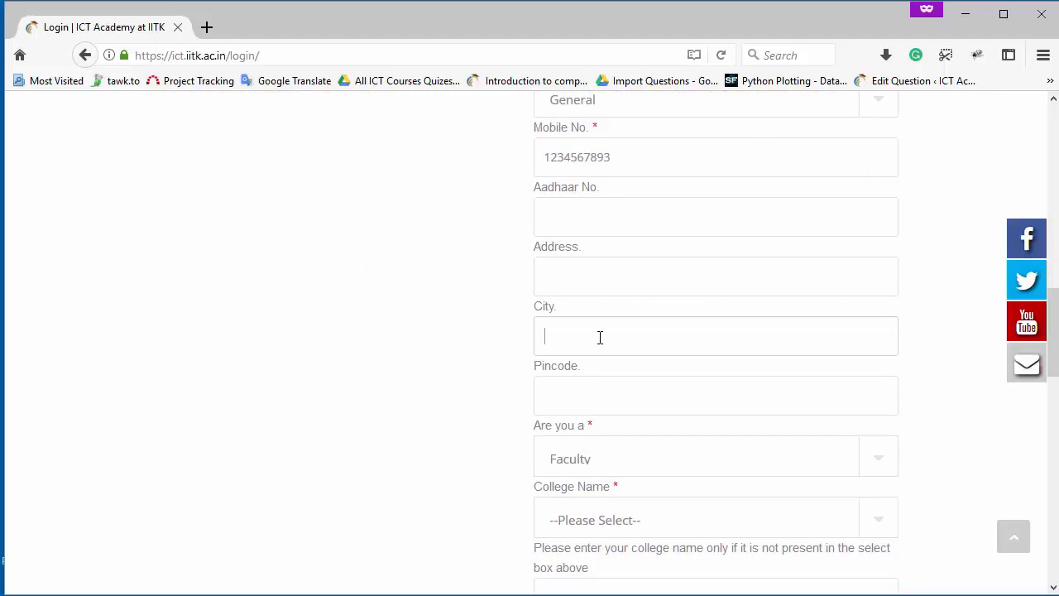
pyautogui.write('Kanpur')
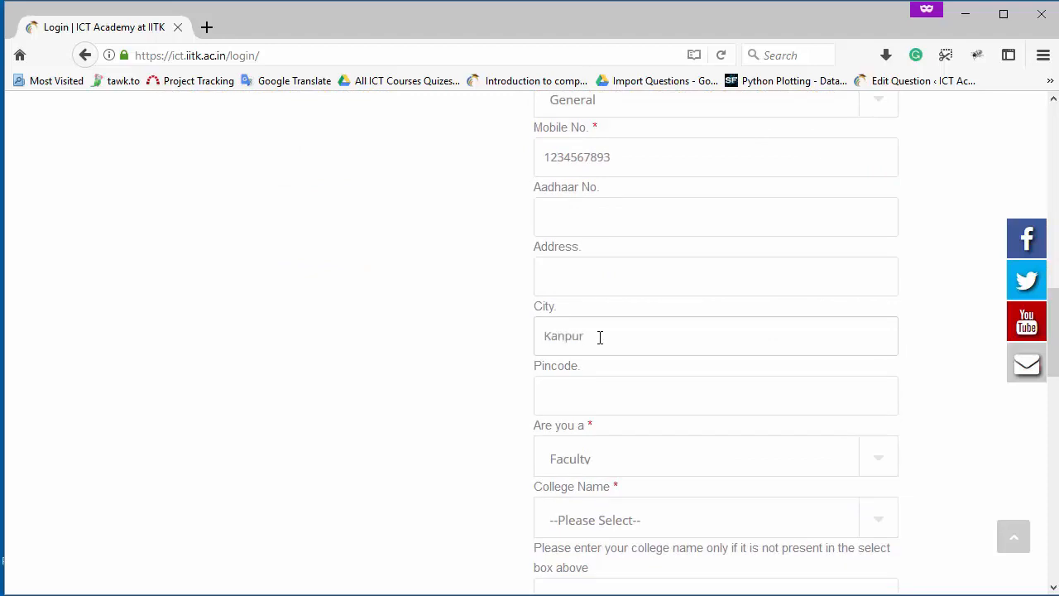
pyautogui.write('208016')
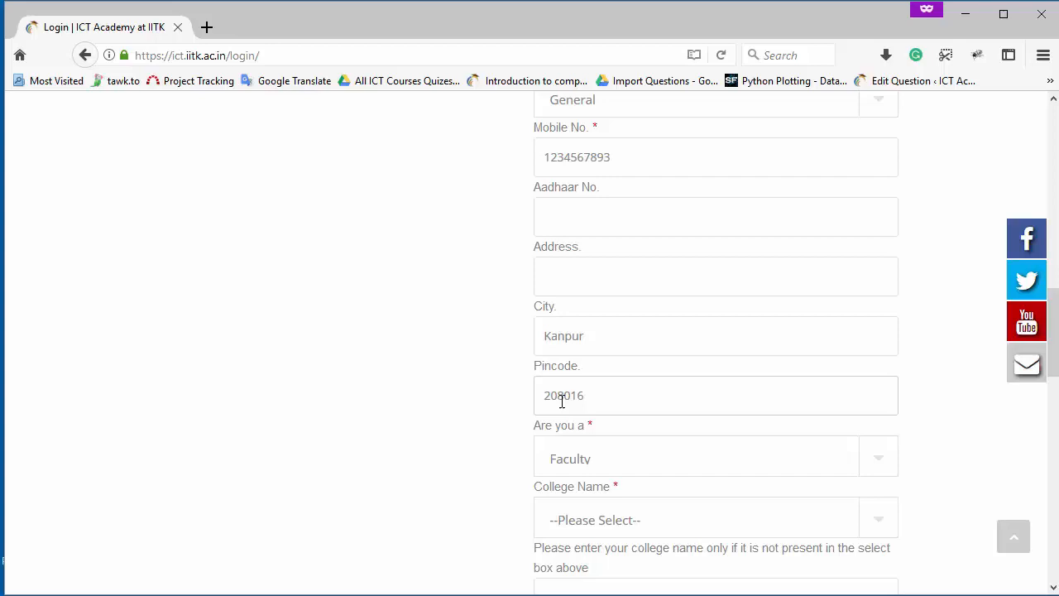
pyautogui.scroll(-3)
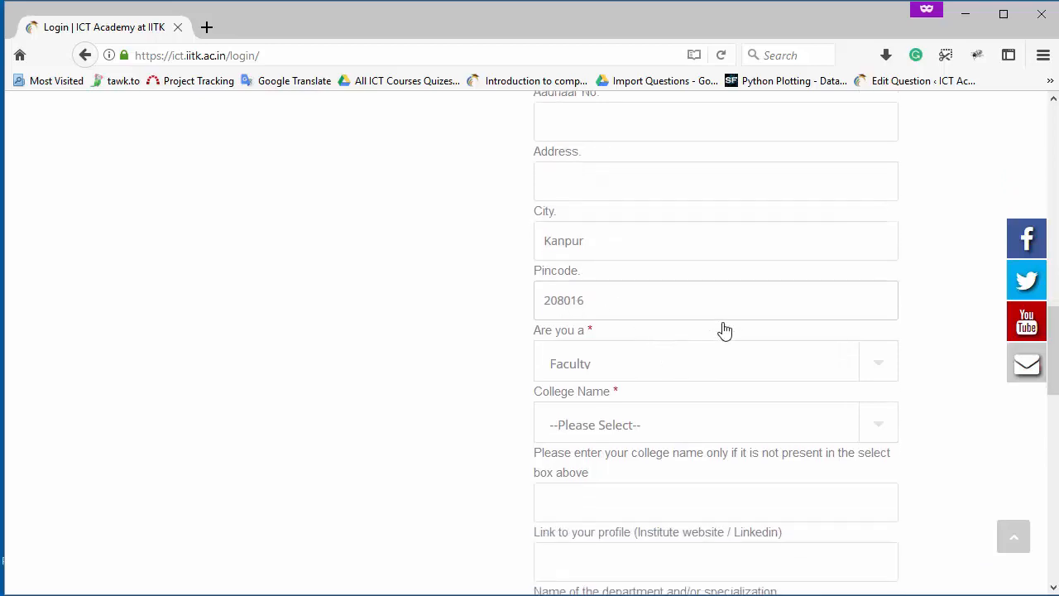
pyautogui.scroll(-3)
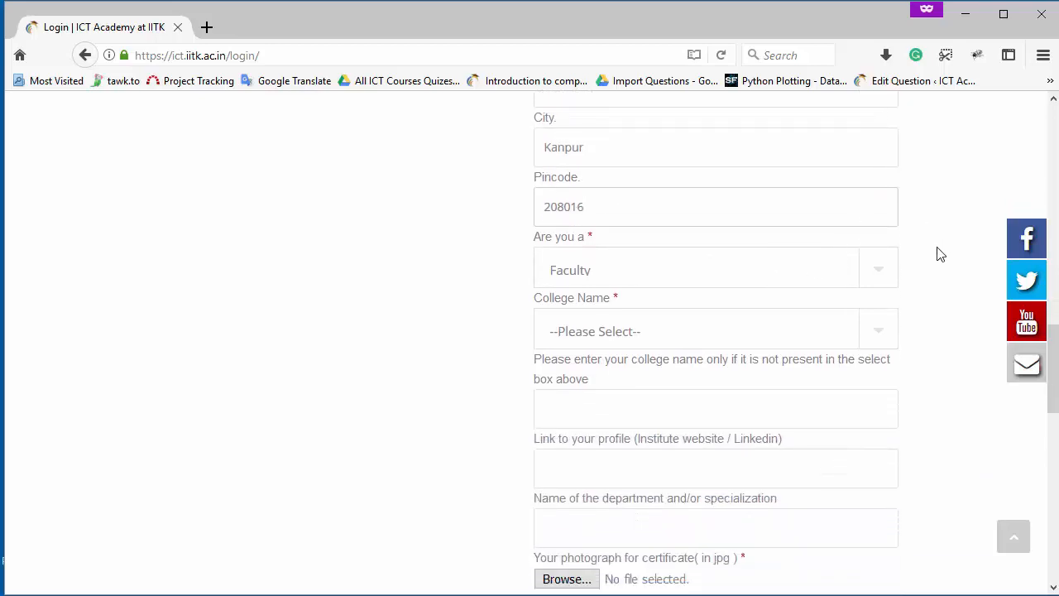
# Keep Faculty selected in the 'Are you a' role dropdown.
pyautogui.click(715, 269)
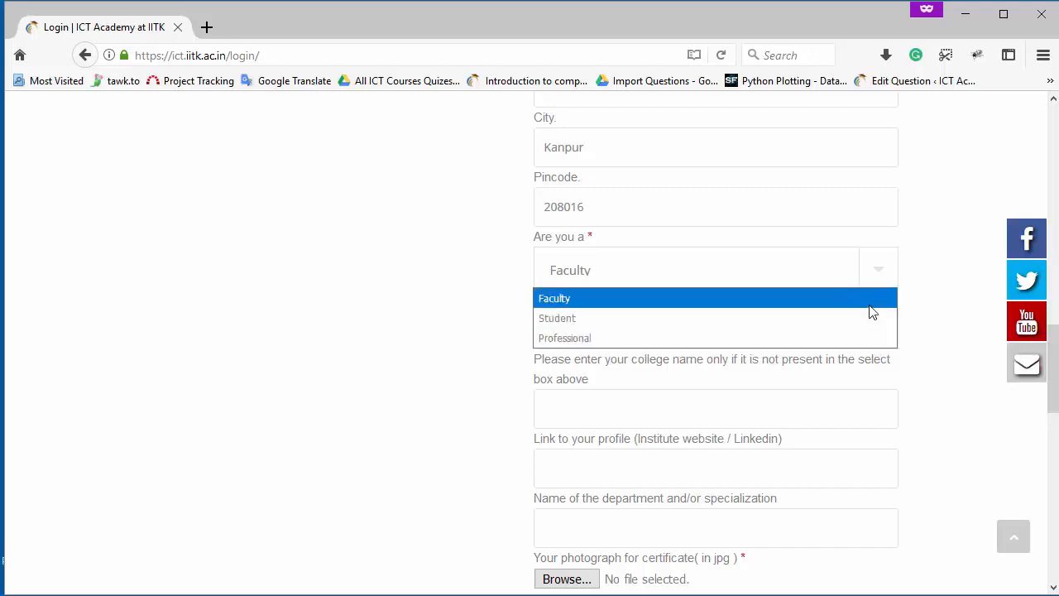
pyautogui.click(555, 298)
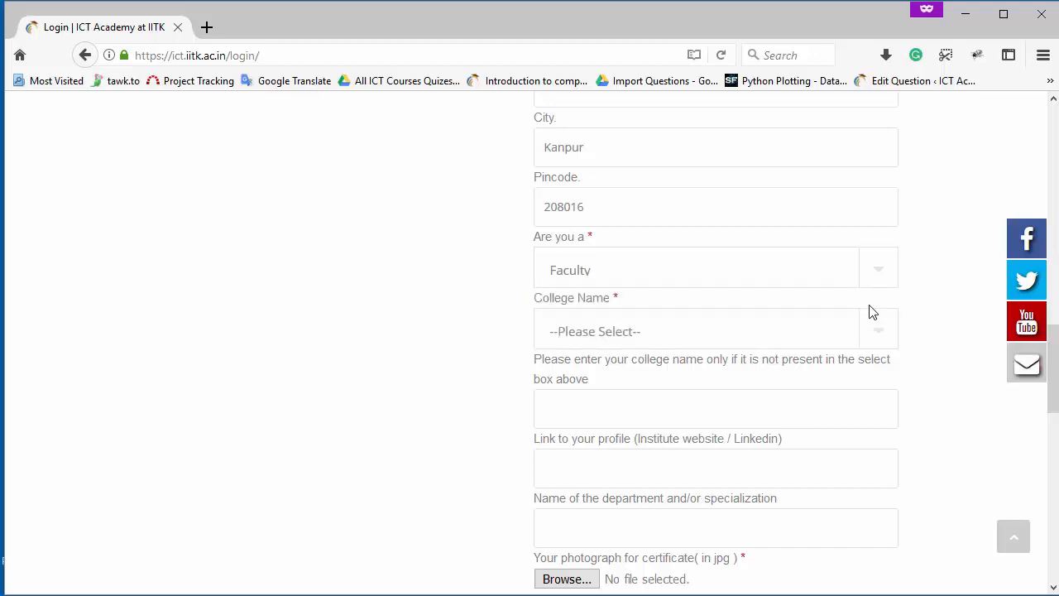
pyautogui.moveTo(663, 383)
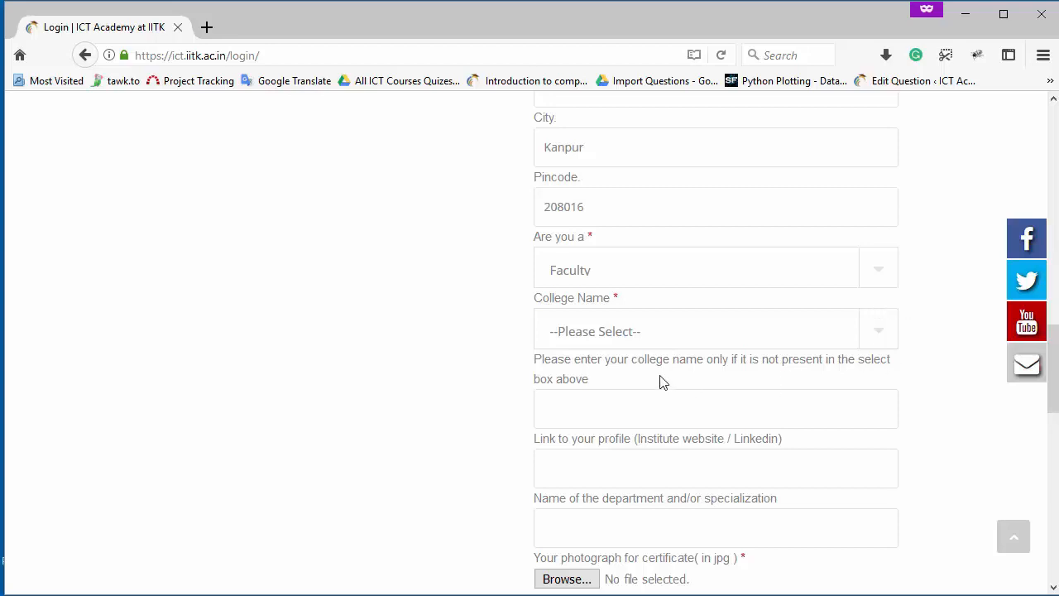
pyautogui.moveTo(678, 340)
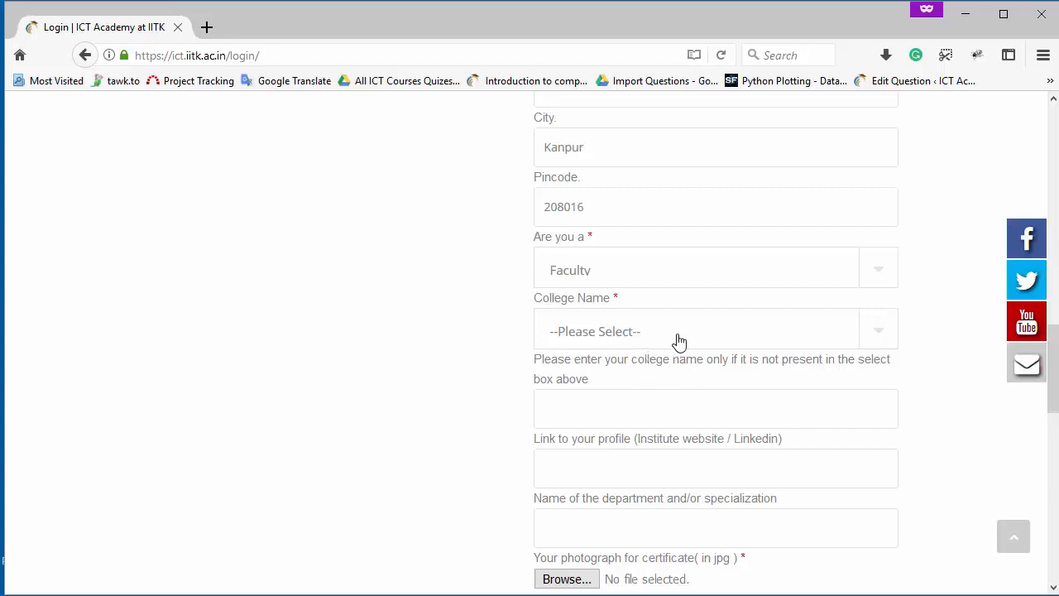
pyautogui.moveTo(751, 333)
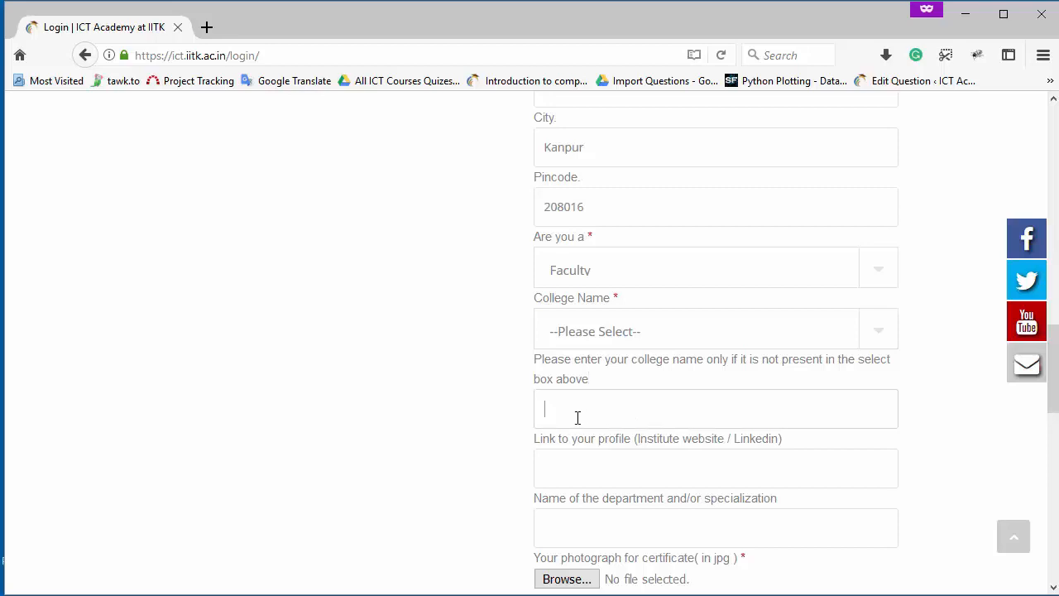
pyautogui.moveTo(888, 416)
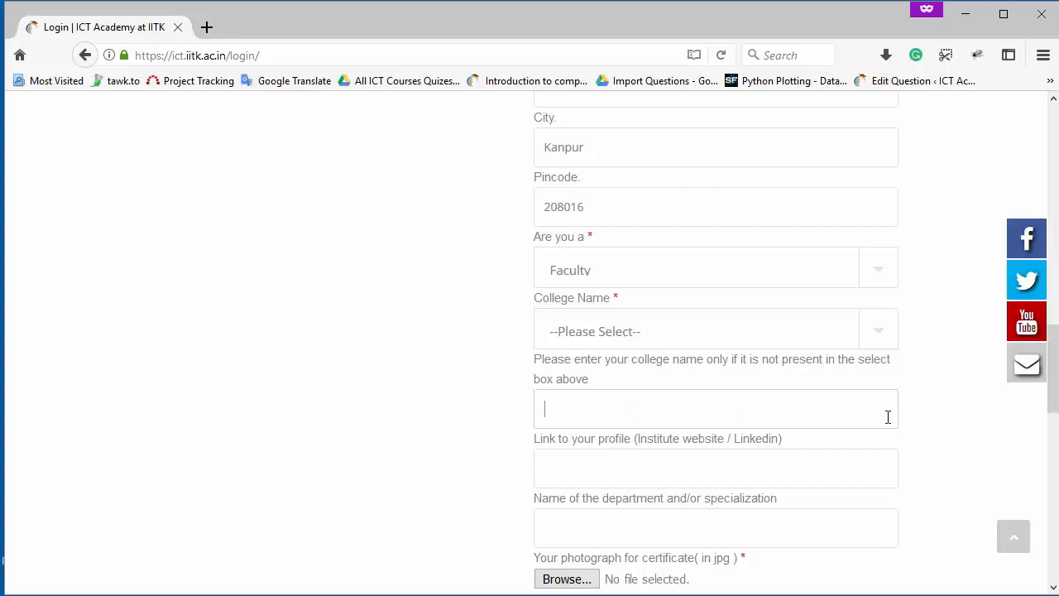
# Add a certificate photo, choose Uttar Pradesh and the Agile Scrum course, then register.
pyautogui.scroll(-3)
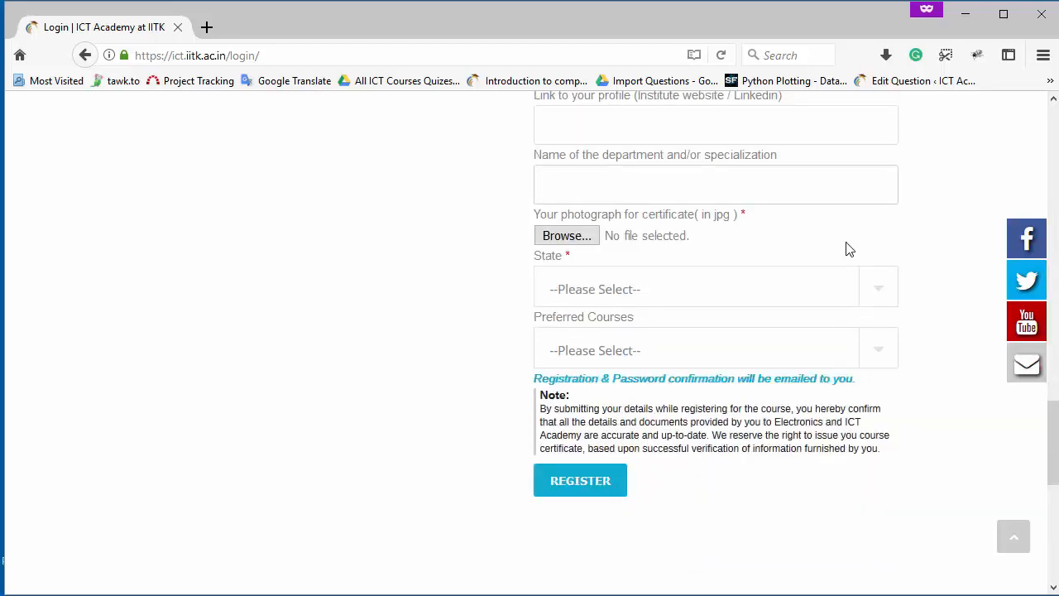
pyautogui.moveTo(567, 236)
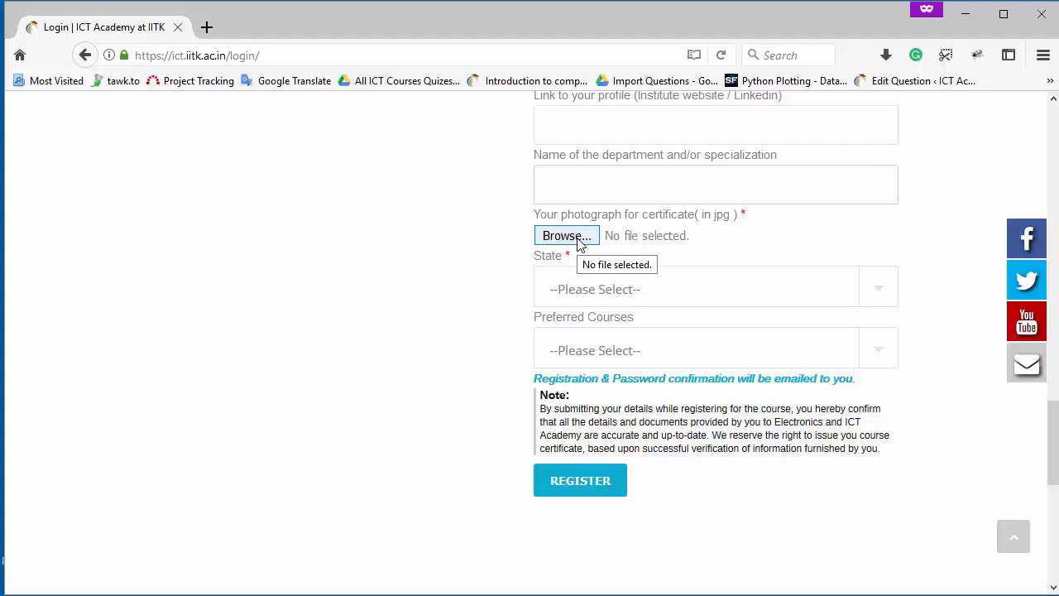
pyautogui.click(566, 235)
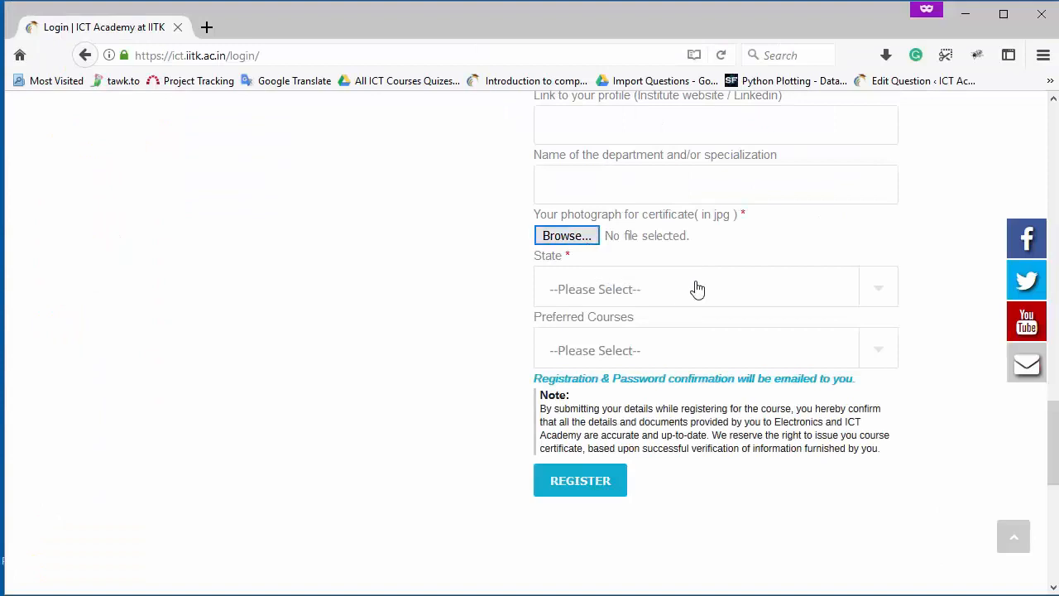
pyautogui.click(697, 289)
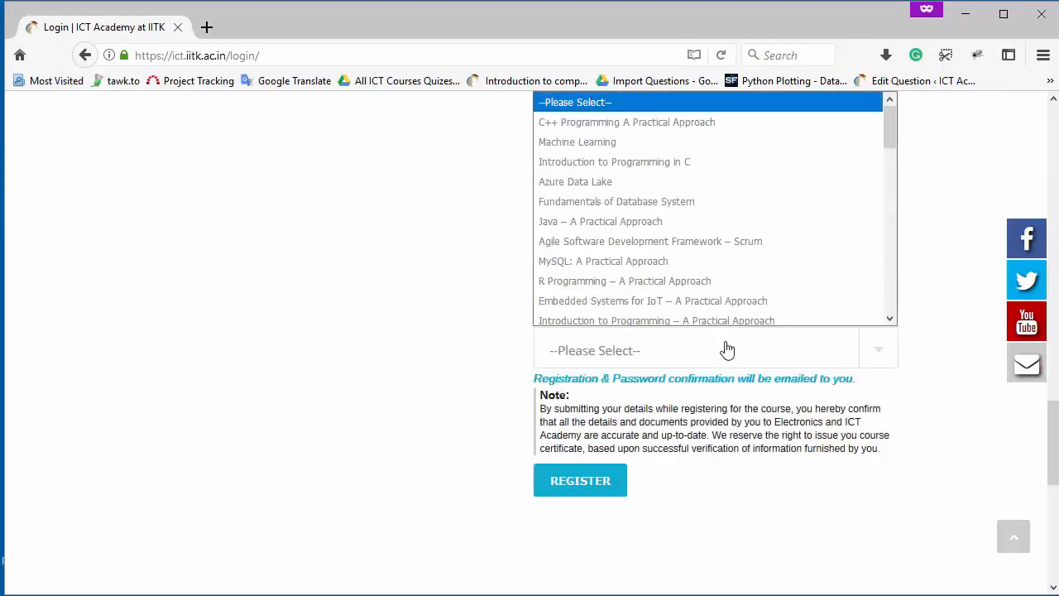
pyautogui.click(650, 241)
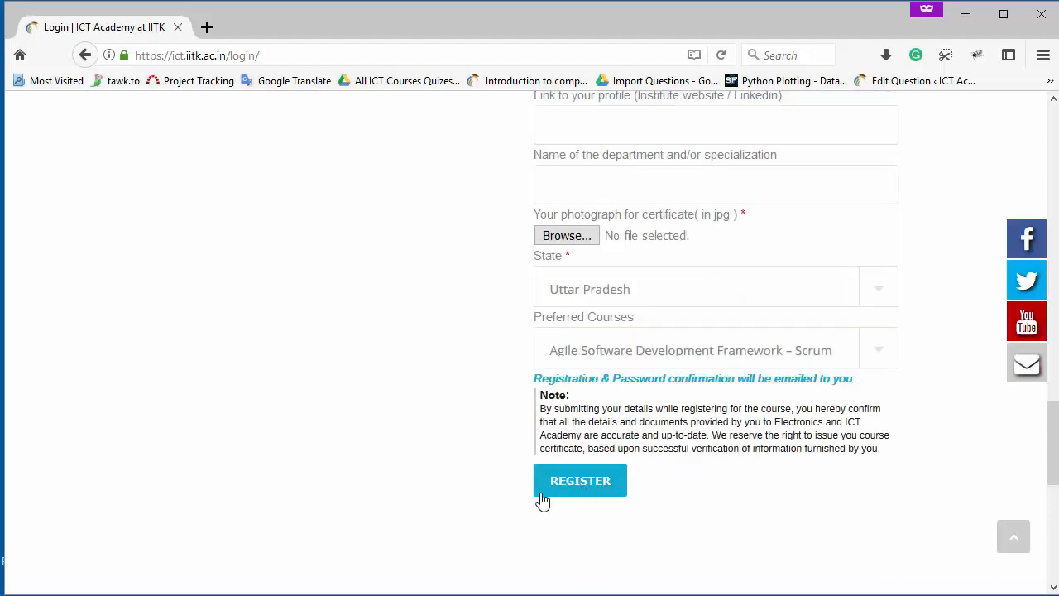
pyautogui.click(580, 480)
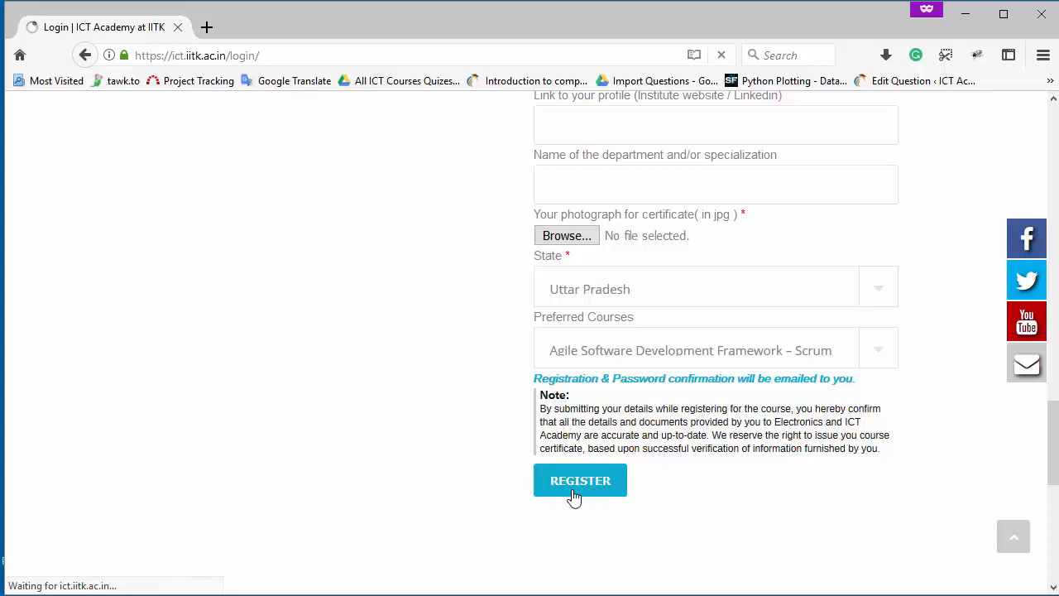
pyautogui.click(580, 480)
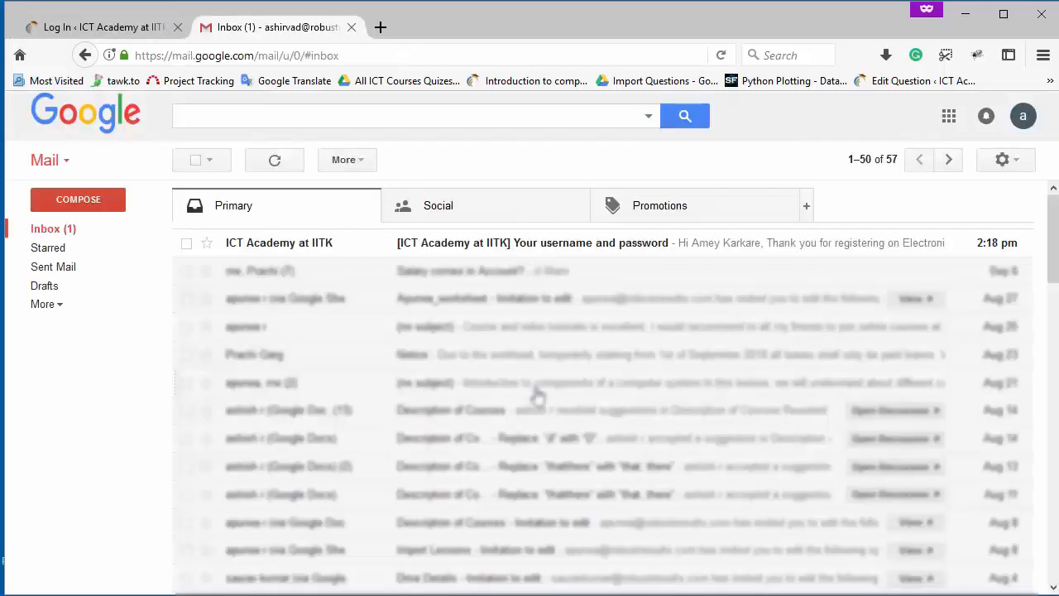
pyautogui.moveTo(472, 364)
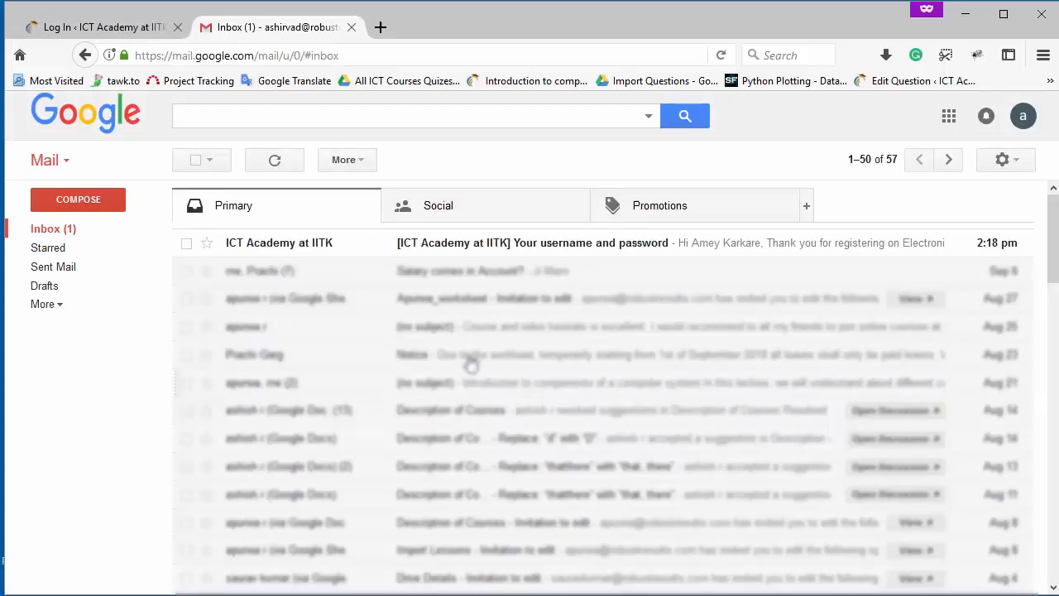
pyautogui.moveTo(650, 248)
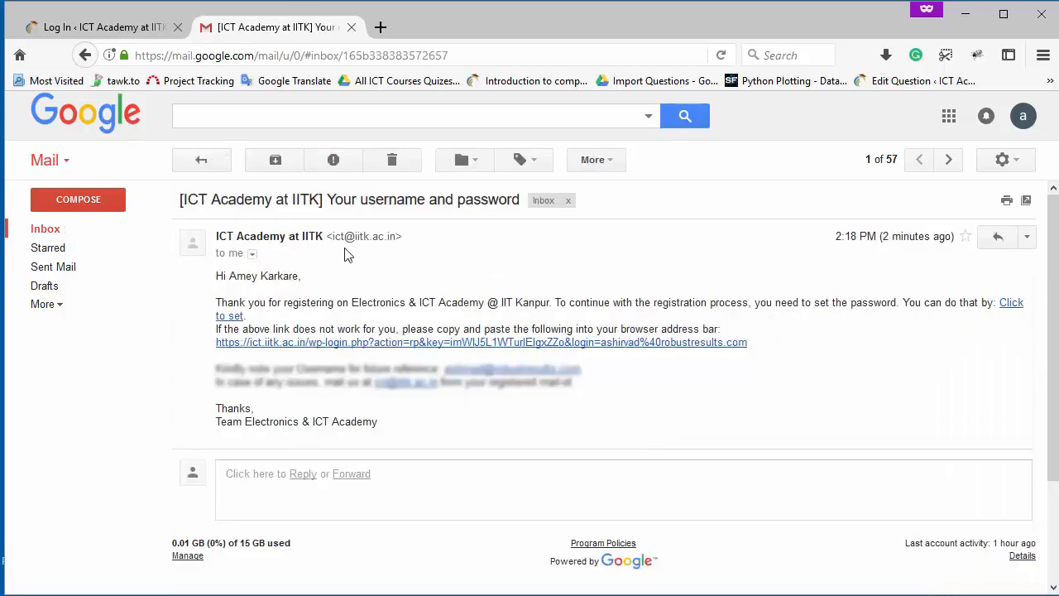
pyautogui.moveTo(386, 257)
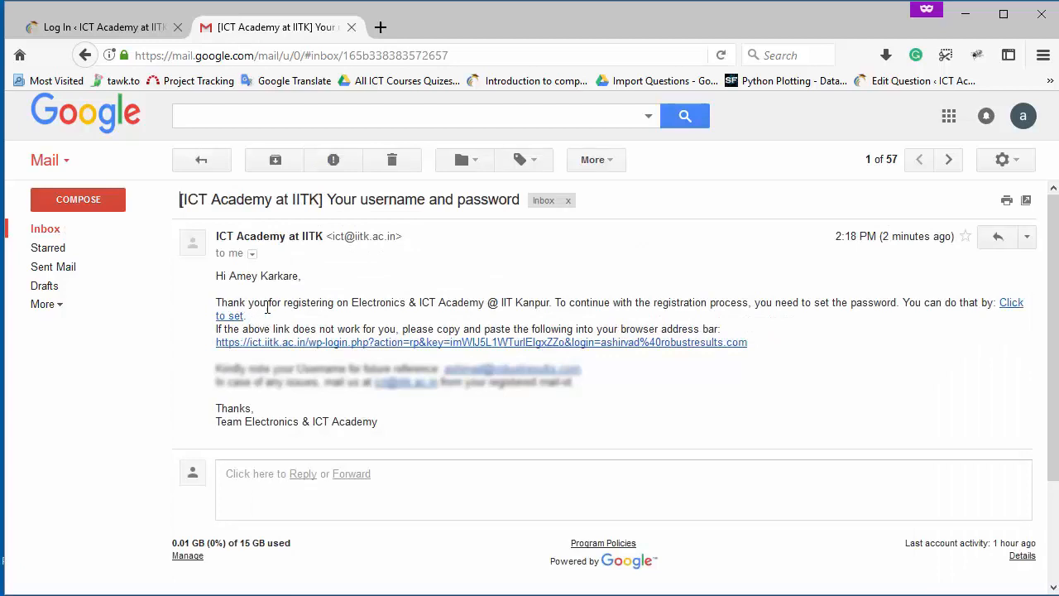
pyautogui.moveTo(910, 337)
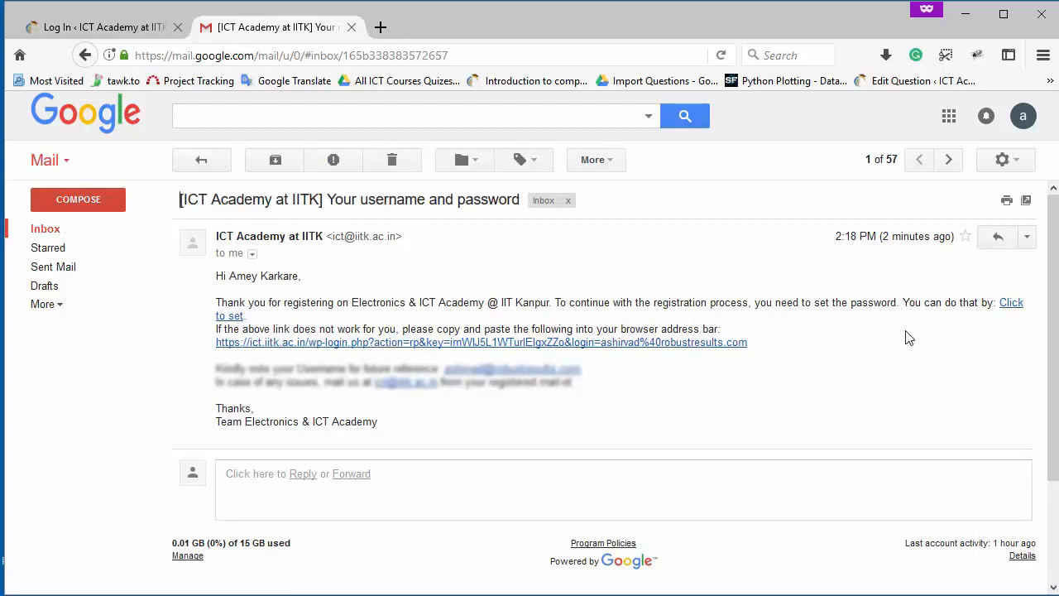
pyautogui.moveTo(979, 321)
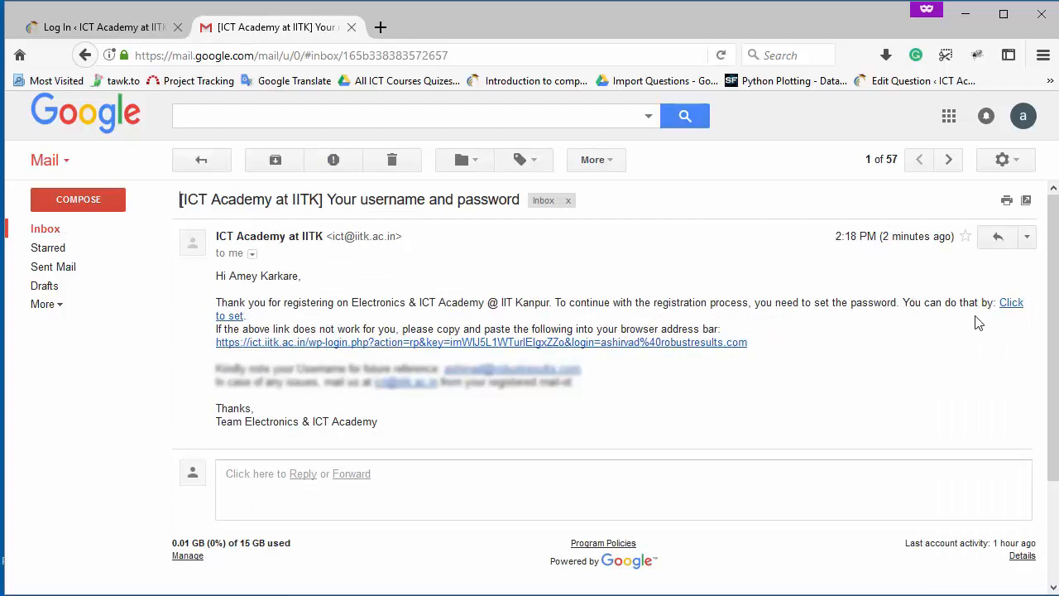
pyautogui.moveTo(676, 351)
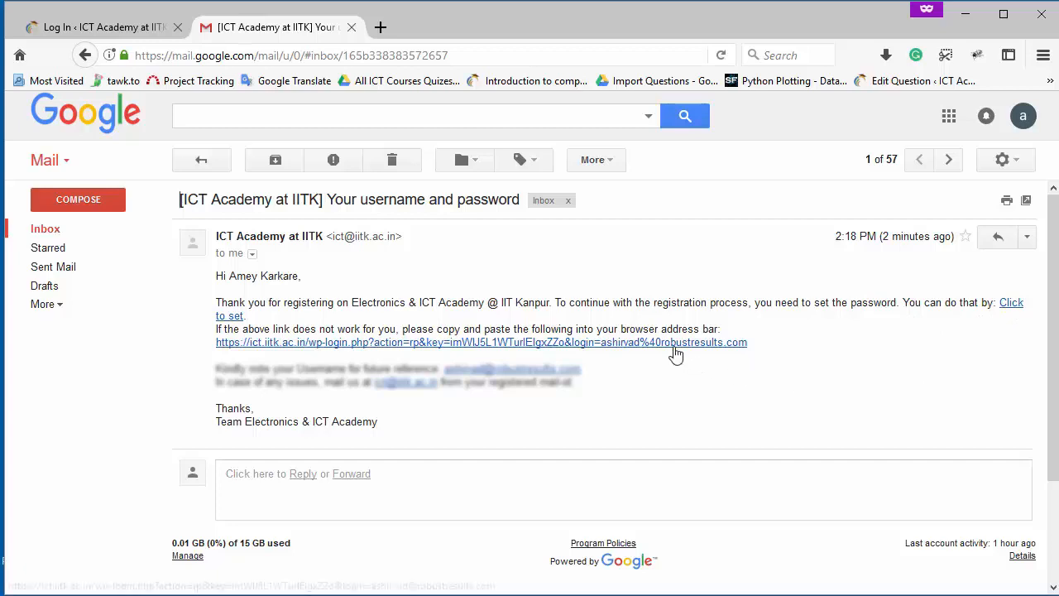
pyautogui.moveTo(739, 352)
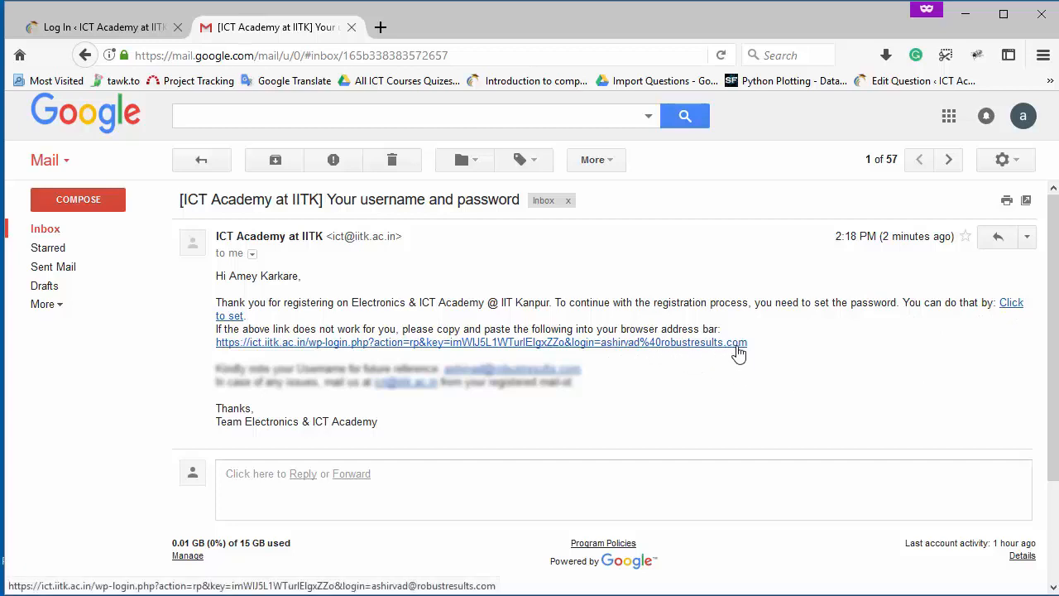
pyautogui.moveTo(750, 350)
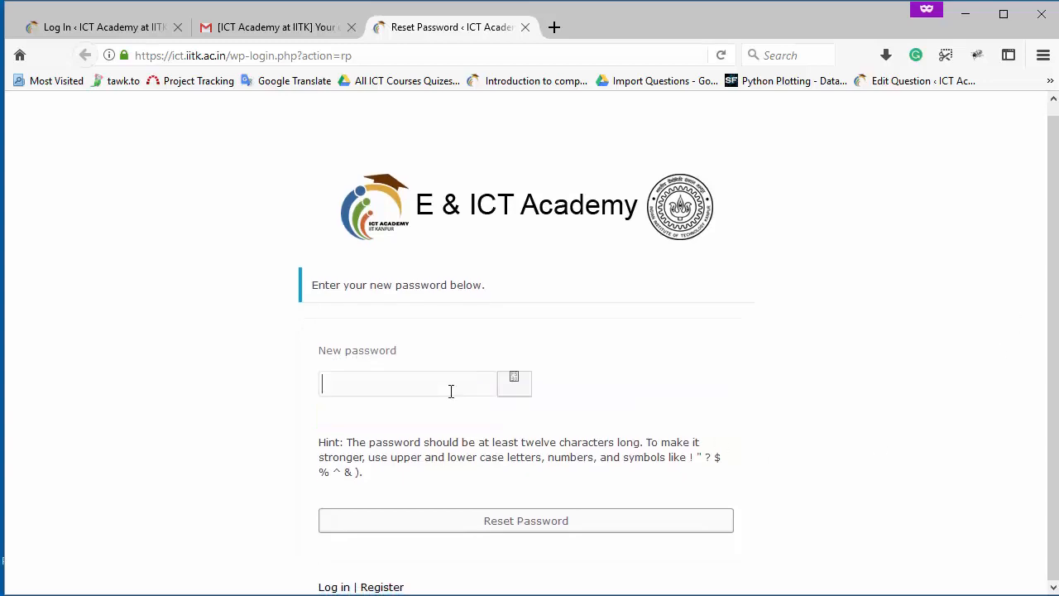
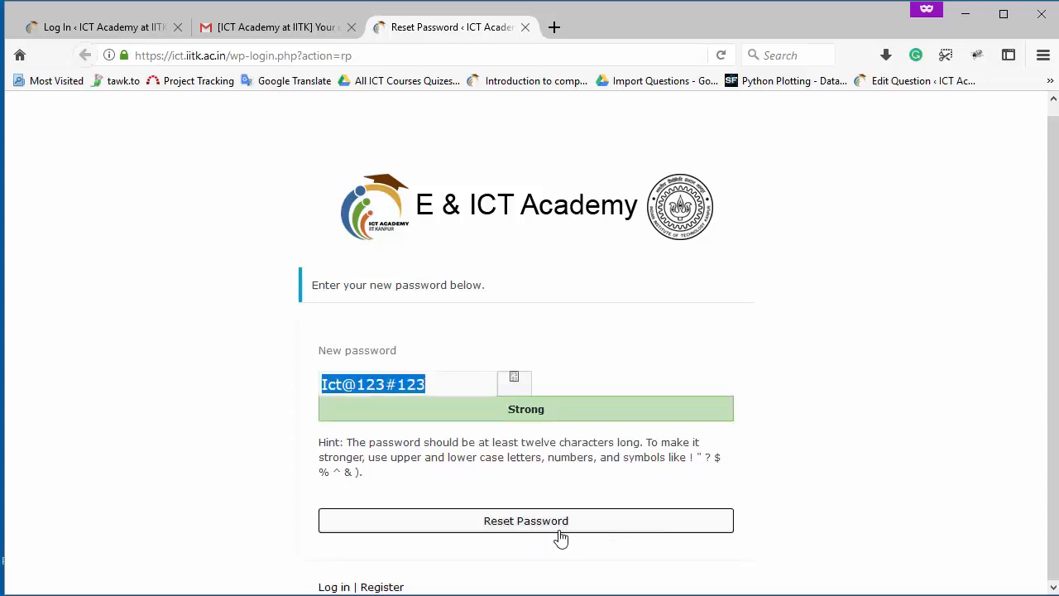
# Enter and save a new password, then go to the login page.
pyautogui.moveTo(551, 537)
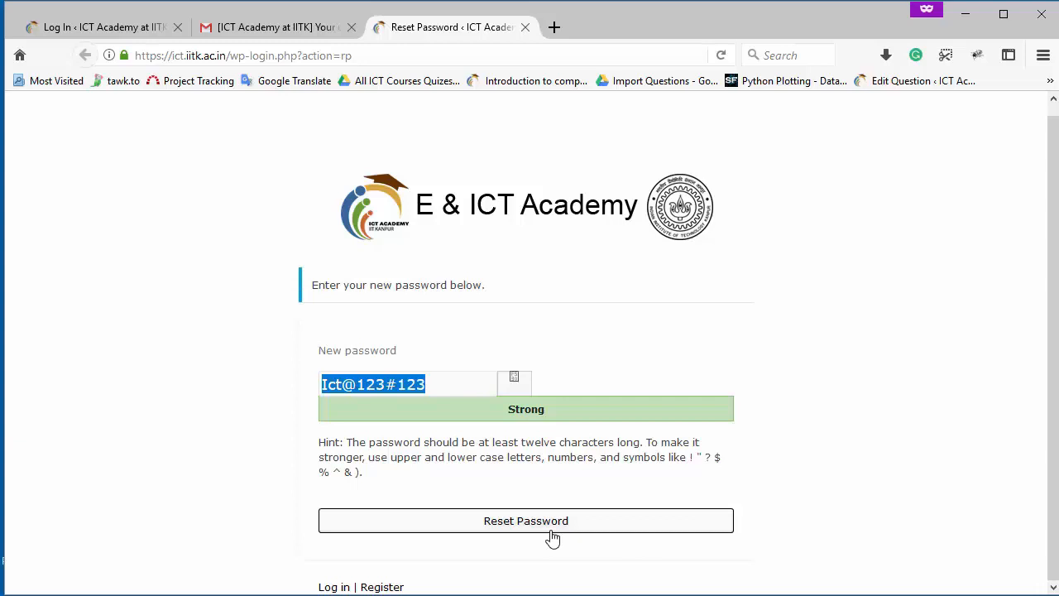
pyautogui.moveTo(552, 538)
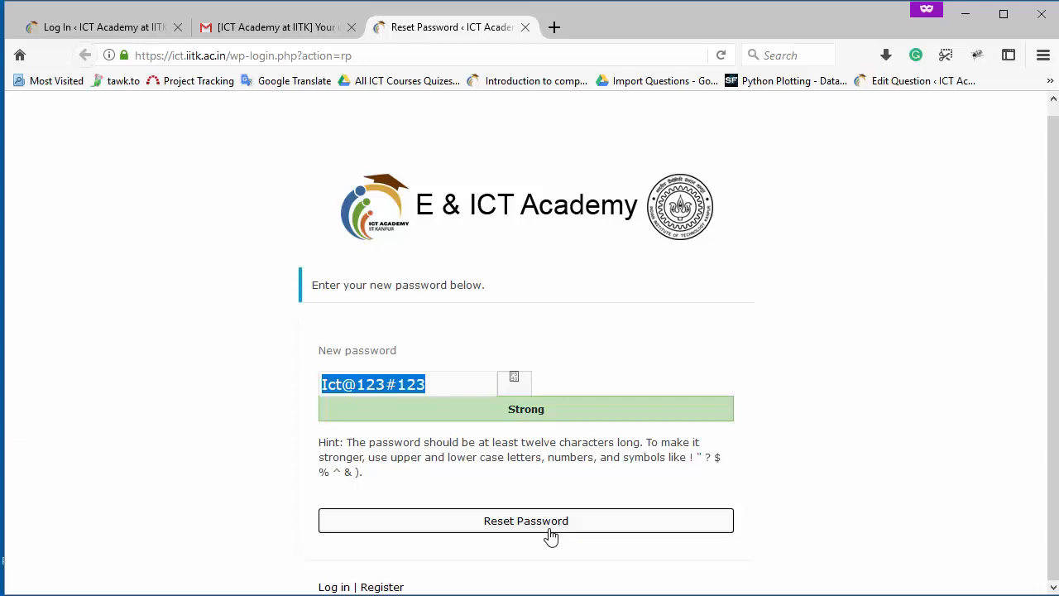
pyautogui.click(526, 521)
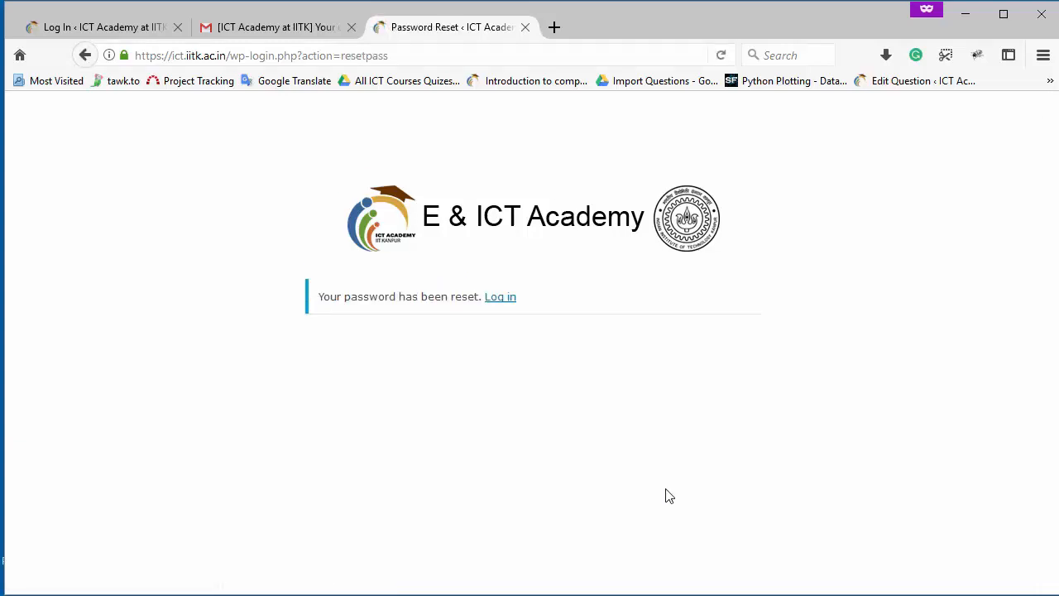
pyautogui.click(500, 297)
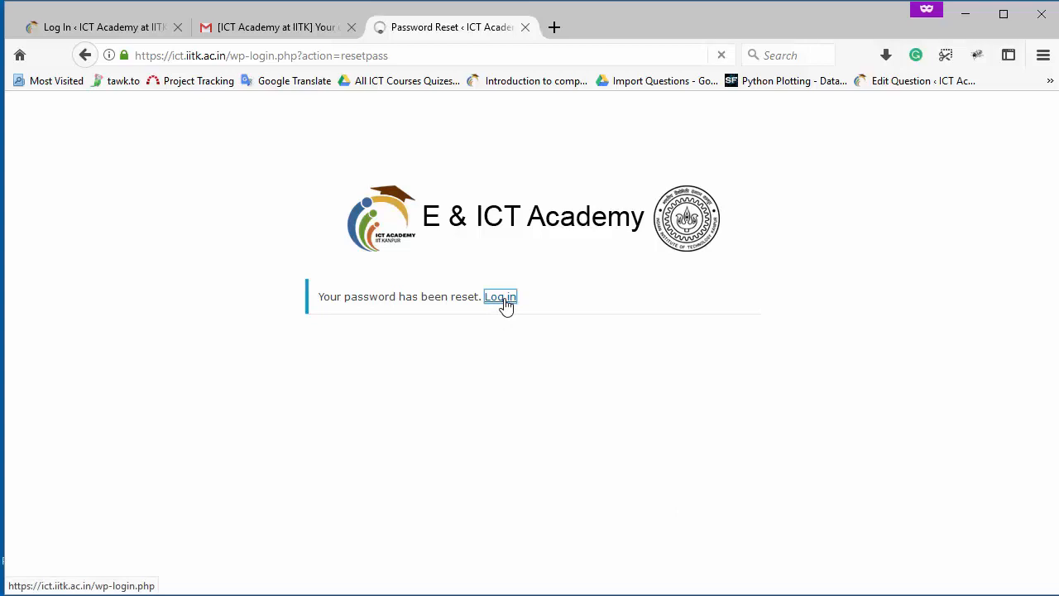
pyautogui.click(500, 296)
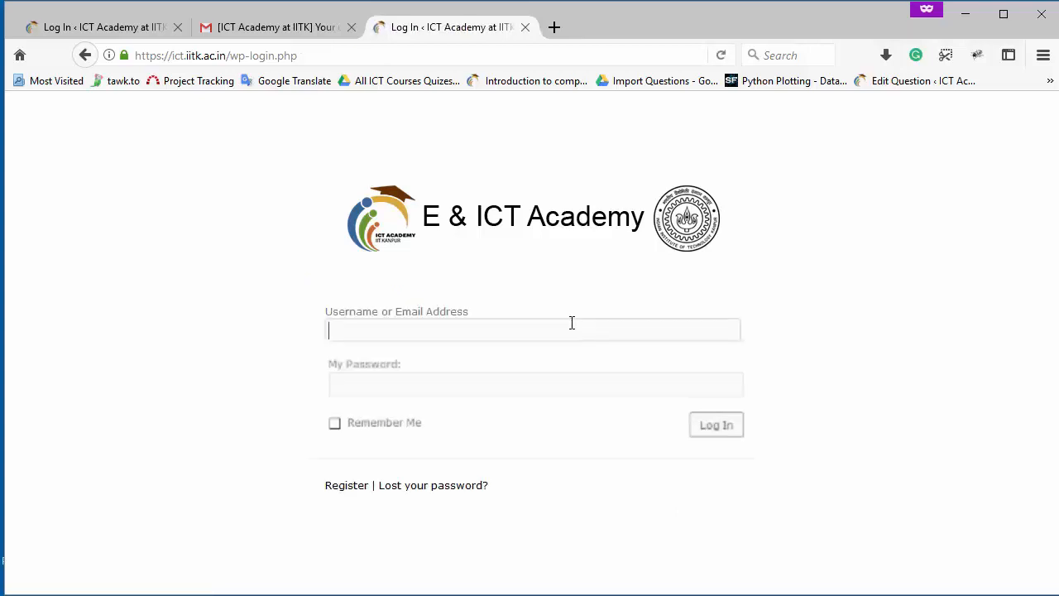
pyautogui.write('xxxxxxx@gmail.com')
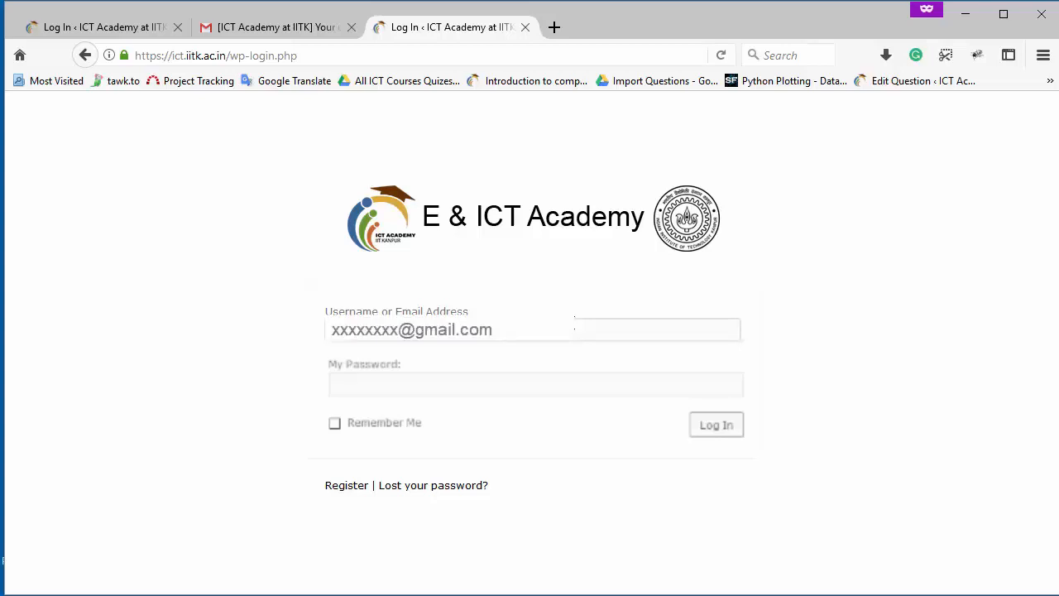
pyautogui.click(533, 385)
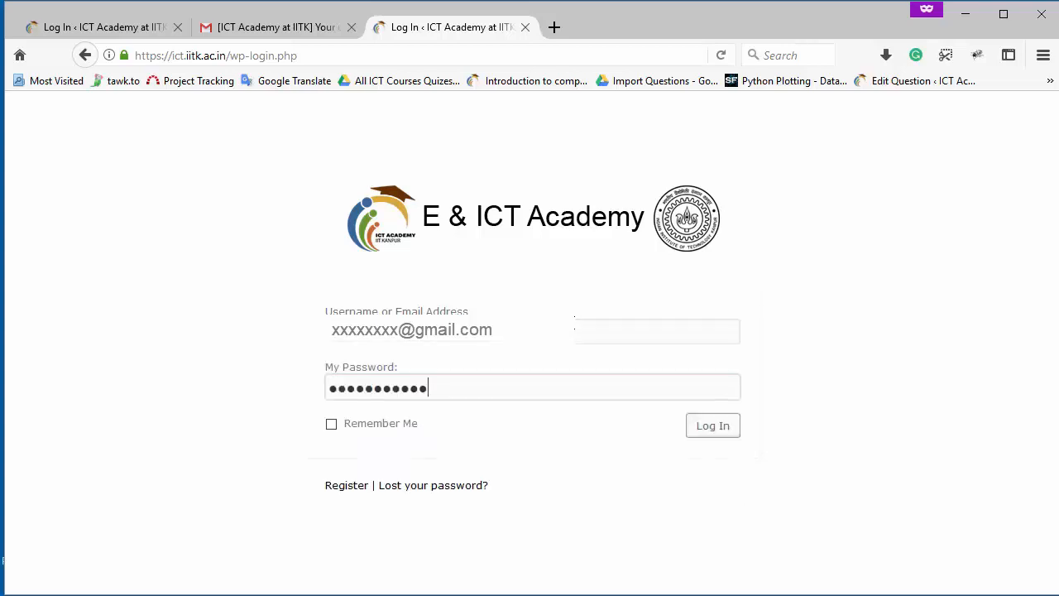
pyautogui.click(713, 425)
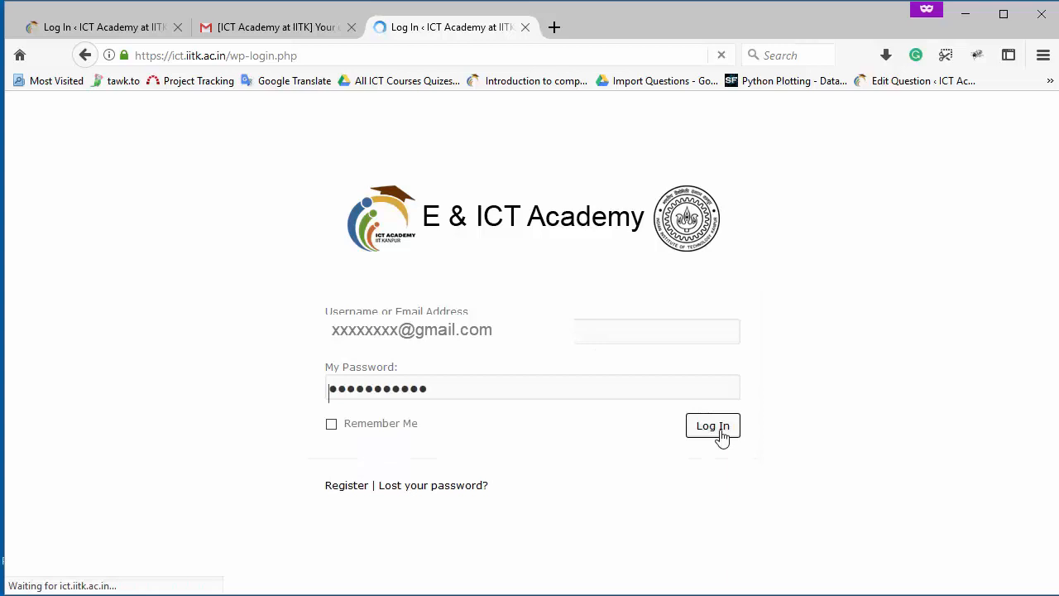
pyautogui.click(713, 425)
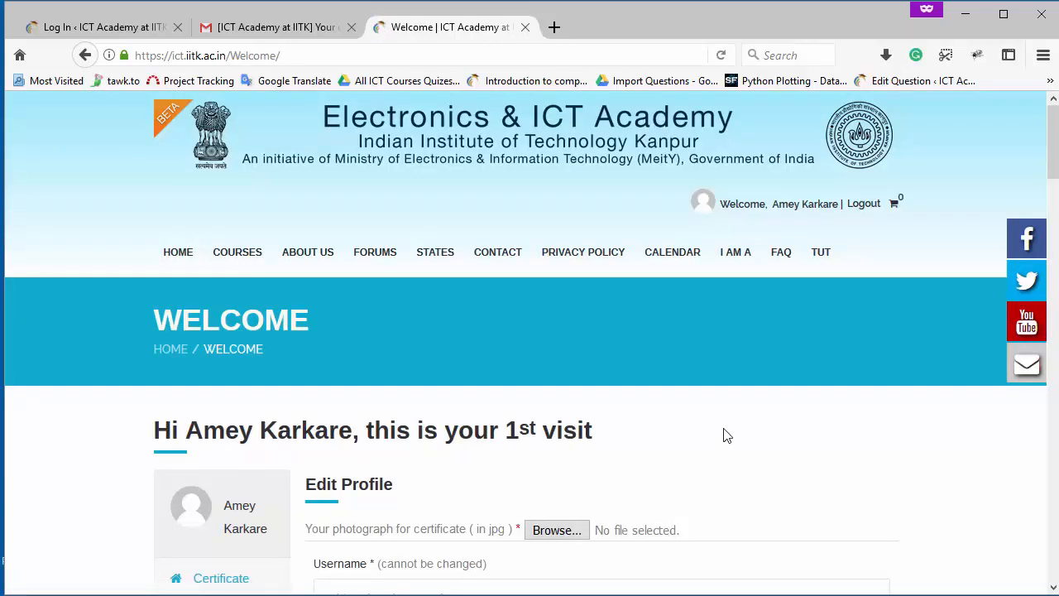
# Return HOME from the welcome page and scroll down to the course cards.
pyautogui.scroll(-3)
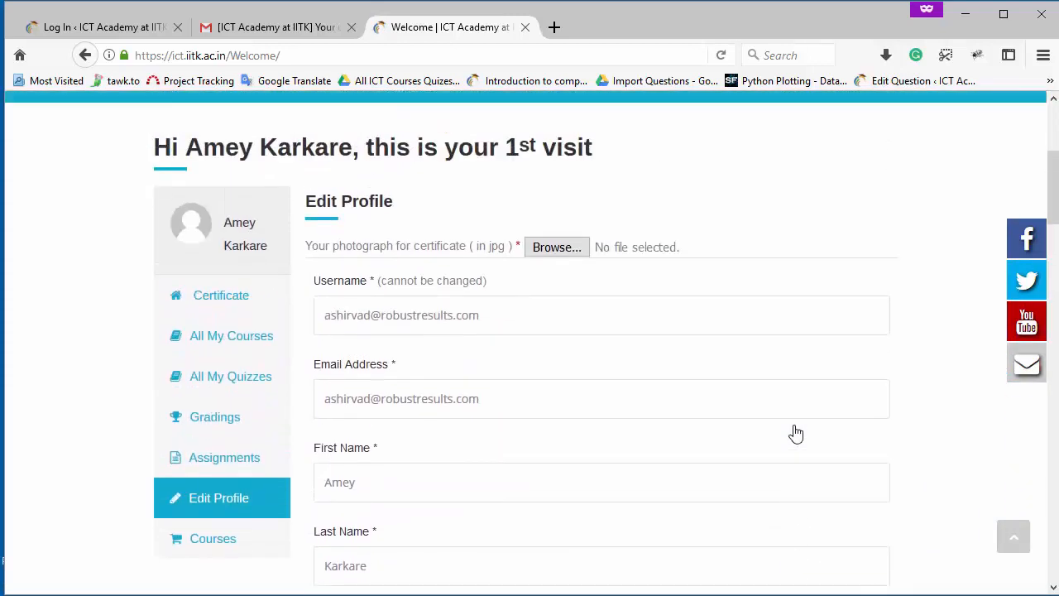
pyautogui.scroll(3)
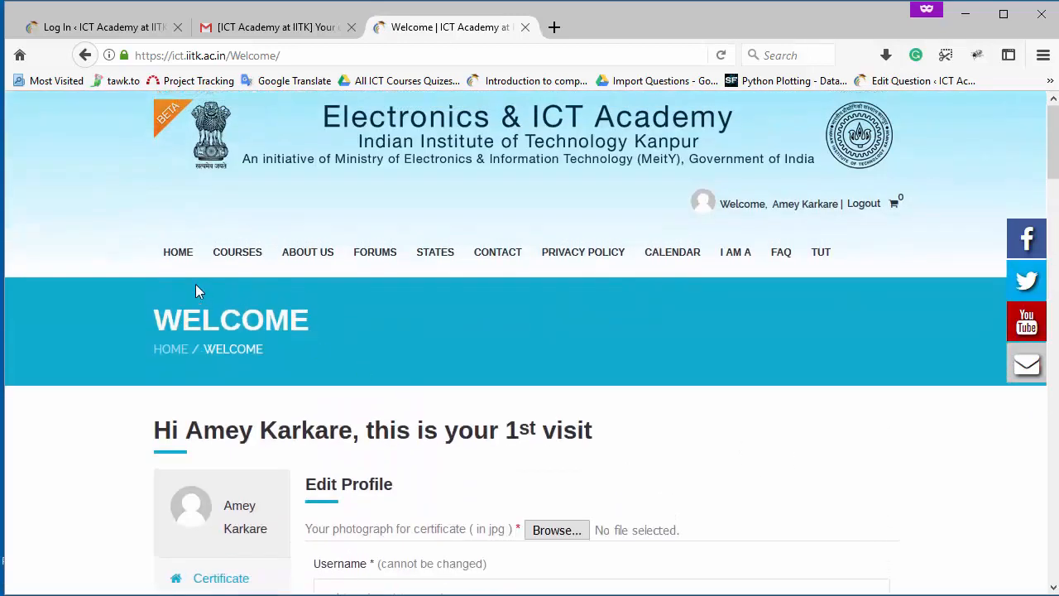
pyautogui.click(178, 251)
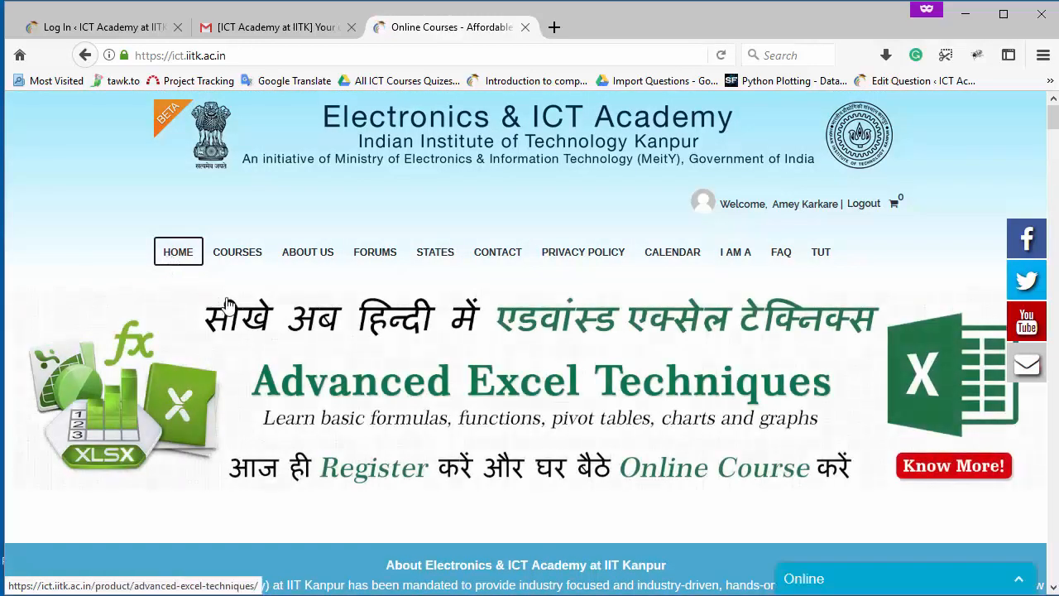
pyautogui.scroll(-3)
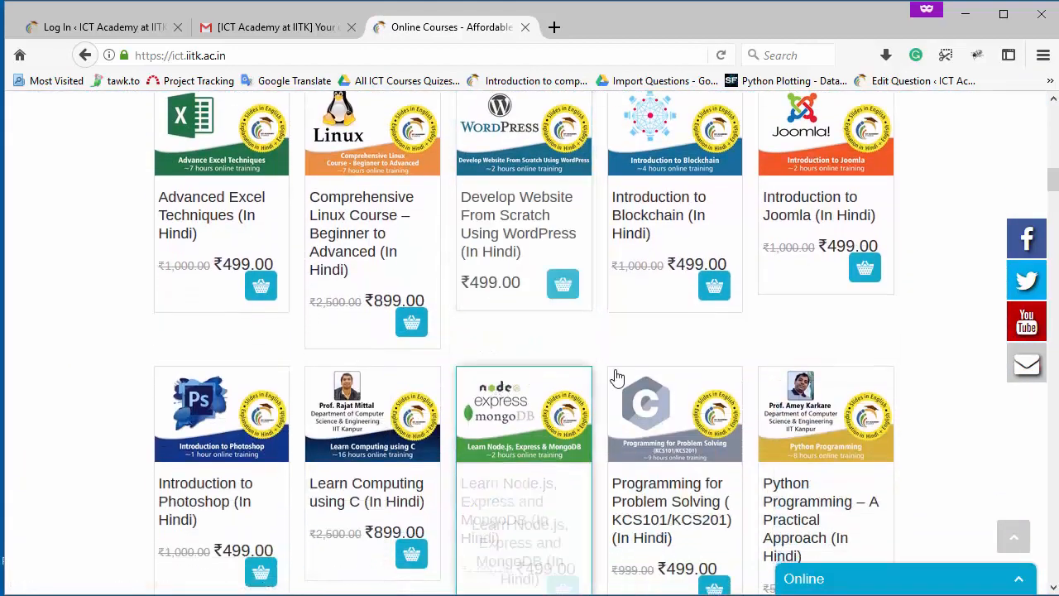
pyautogui.moveTo(216, 239)
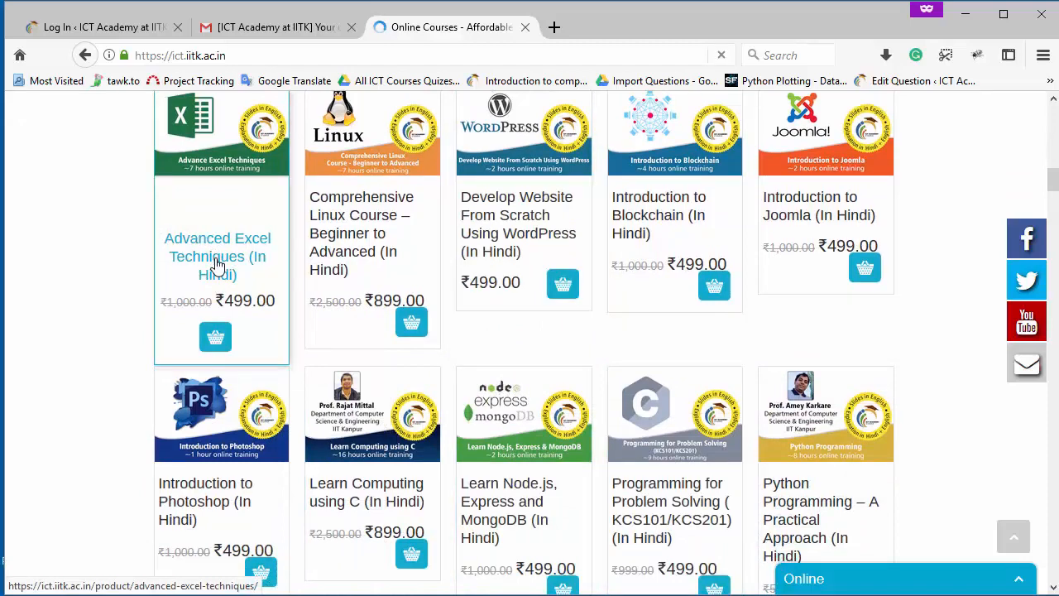
# Open Advanced Excel Techniques (In Hindi) and scroll to the ₹499.00 cart totals.
pyautogui.click(216, 256)
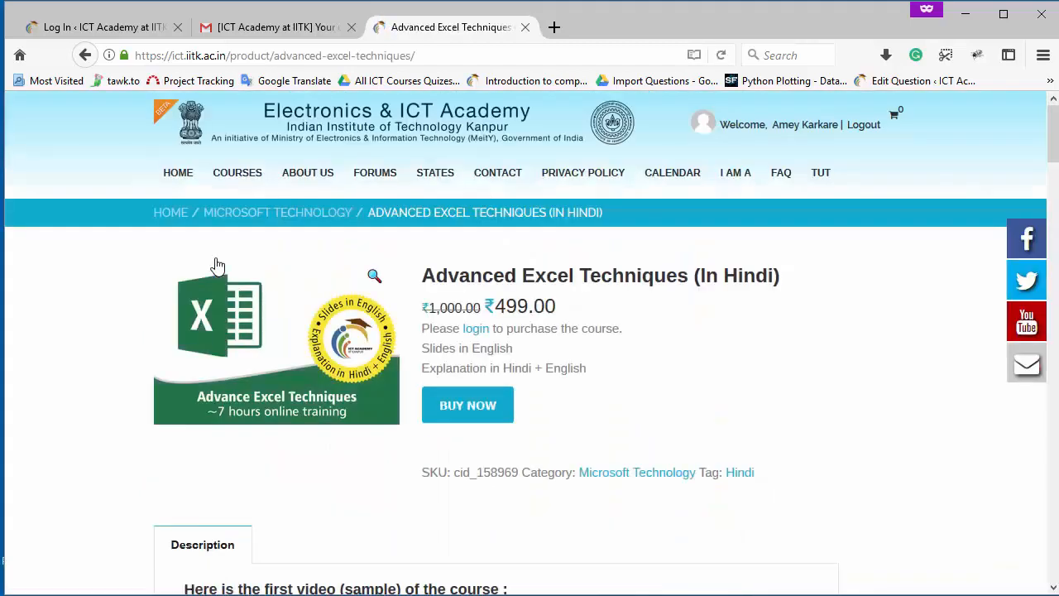
pyautogui.scroll(-3)
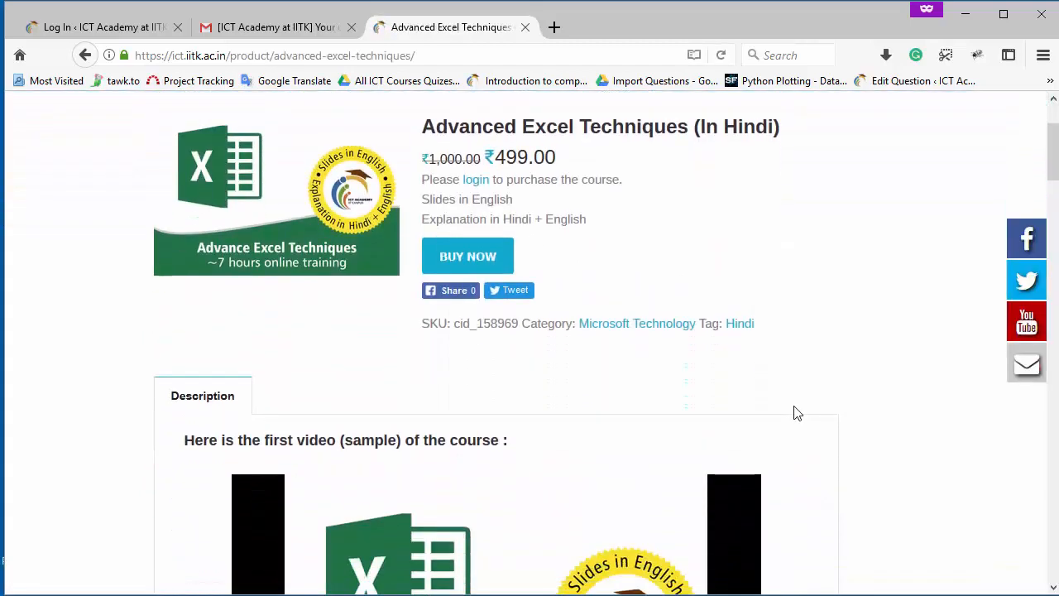
pyautogui.scroll(-3)
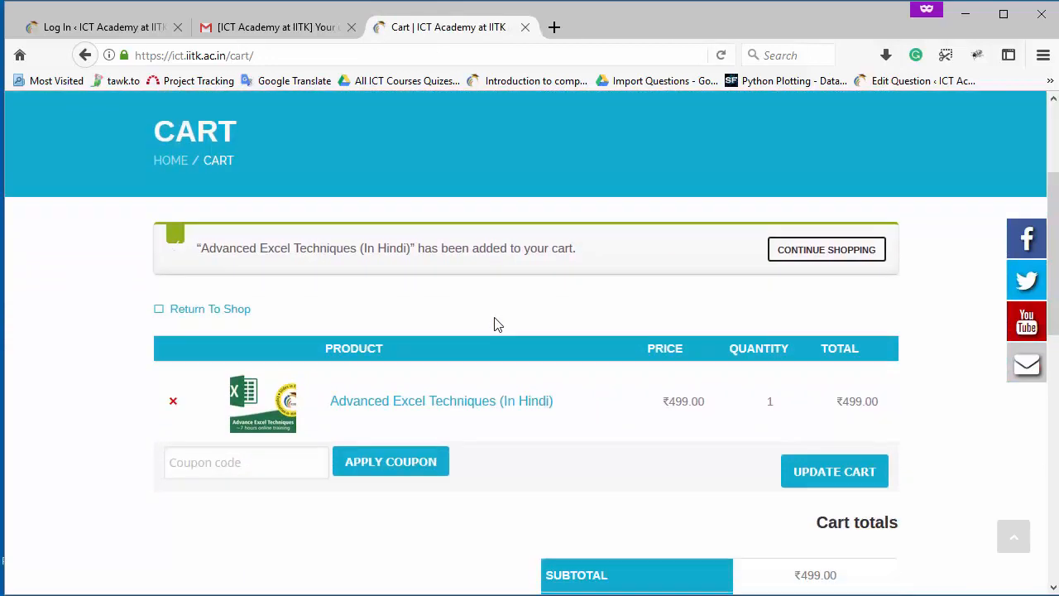
pyautogui.scroll(-3)
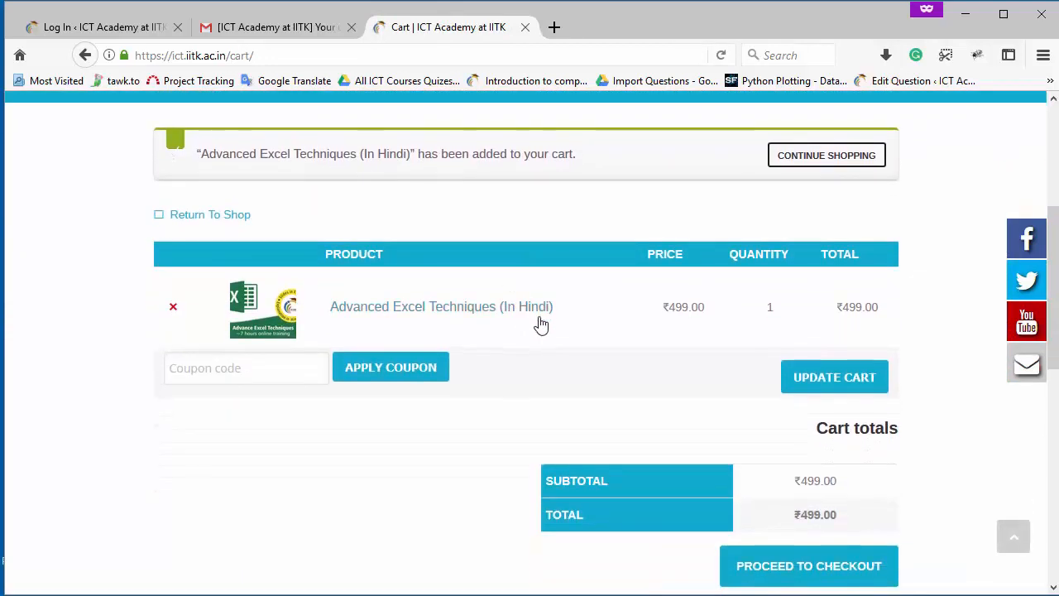
pyautogui.moveTo(562, 334)
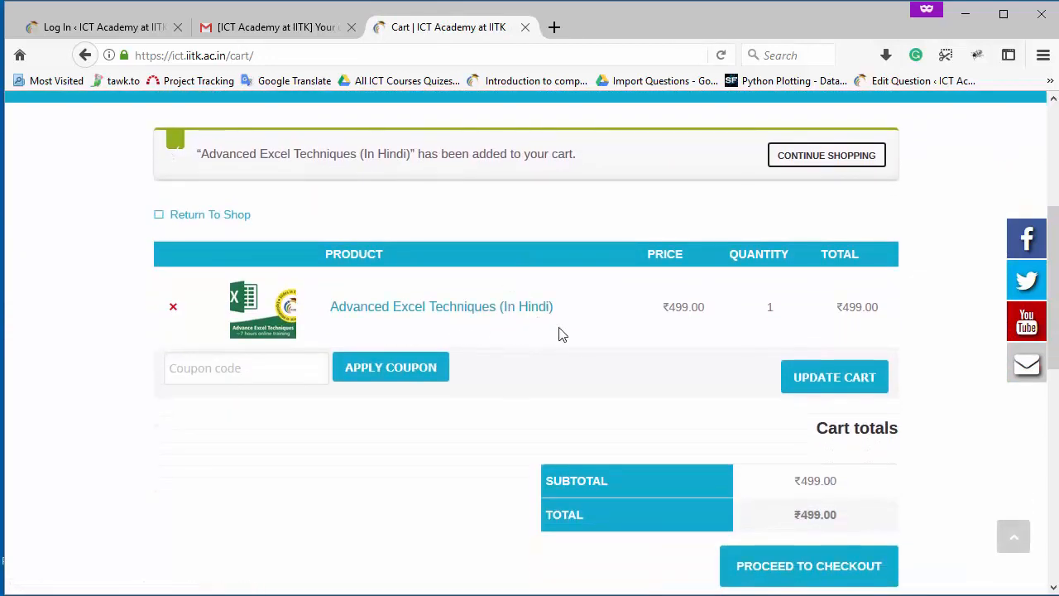
pyautogui.scroll(-3)
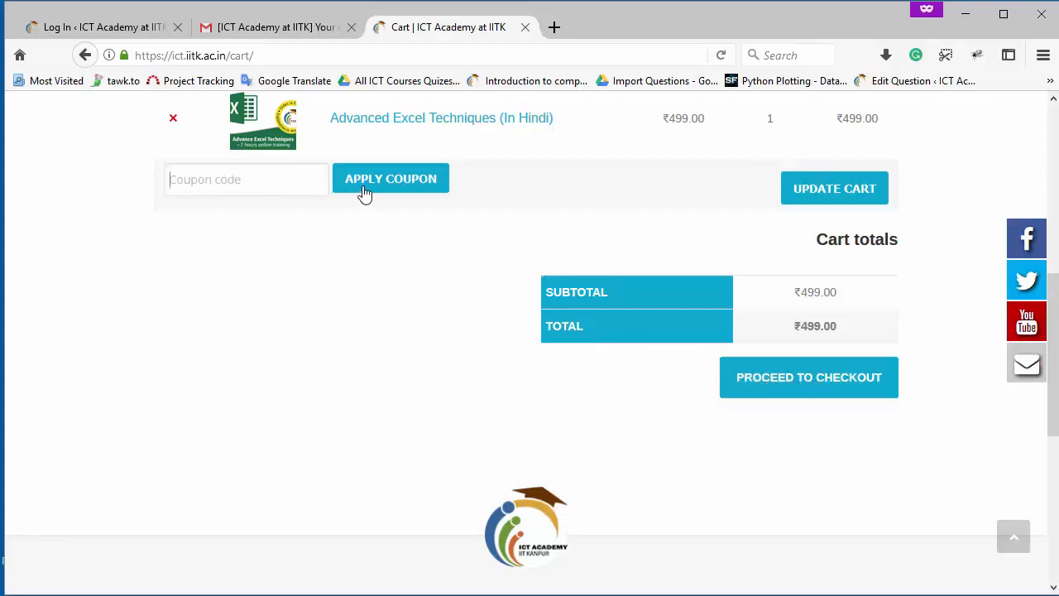
pyautogui.moveTo(353, 197)
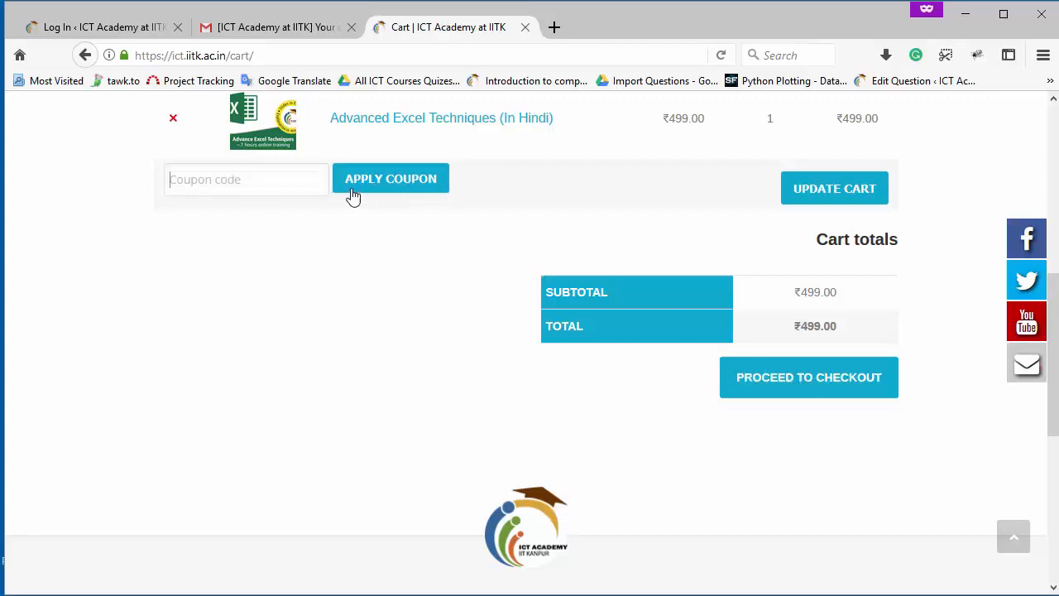
pyautogui.moveTo(809, 377)
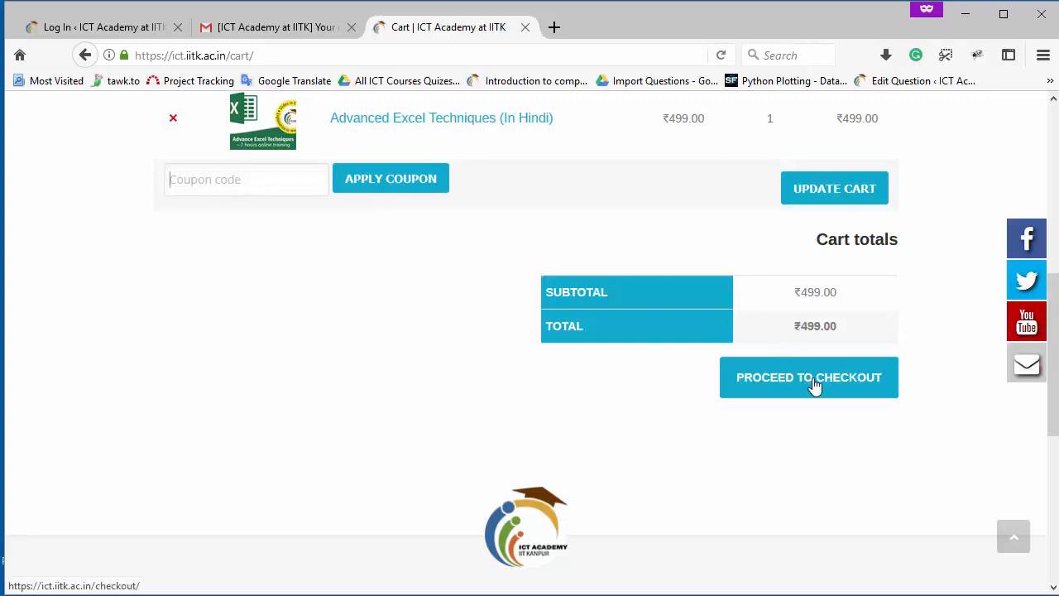
# Proceed to checkout and enter last name Karki in the billing details.
pyautogui.click(809, 378)
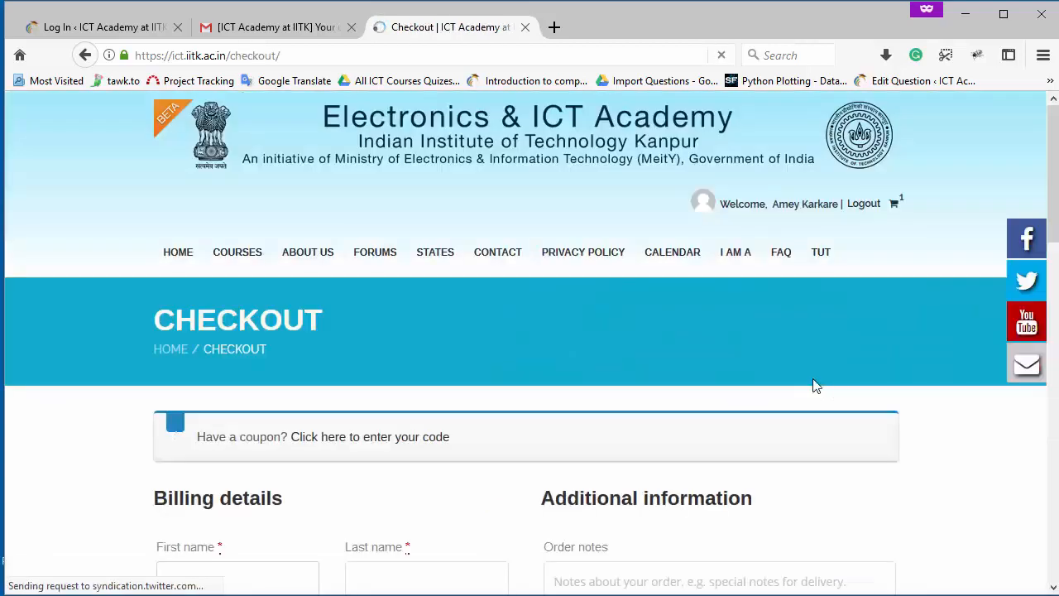
pyautogui.scroll(-3)
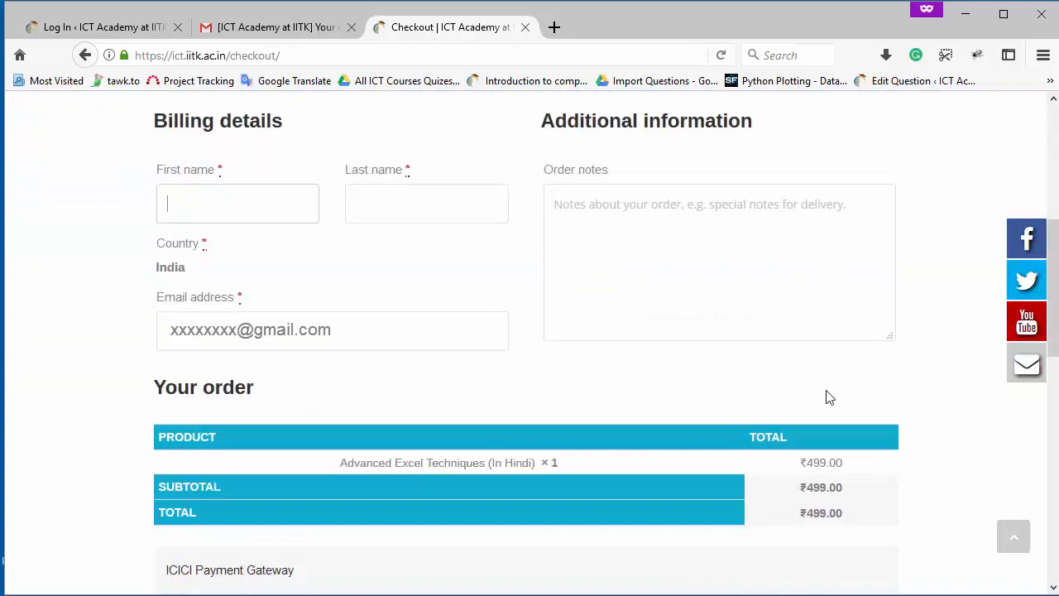
pyautogui.write('Karki')
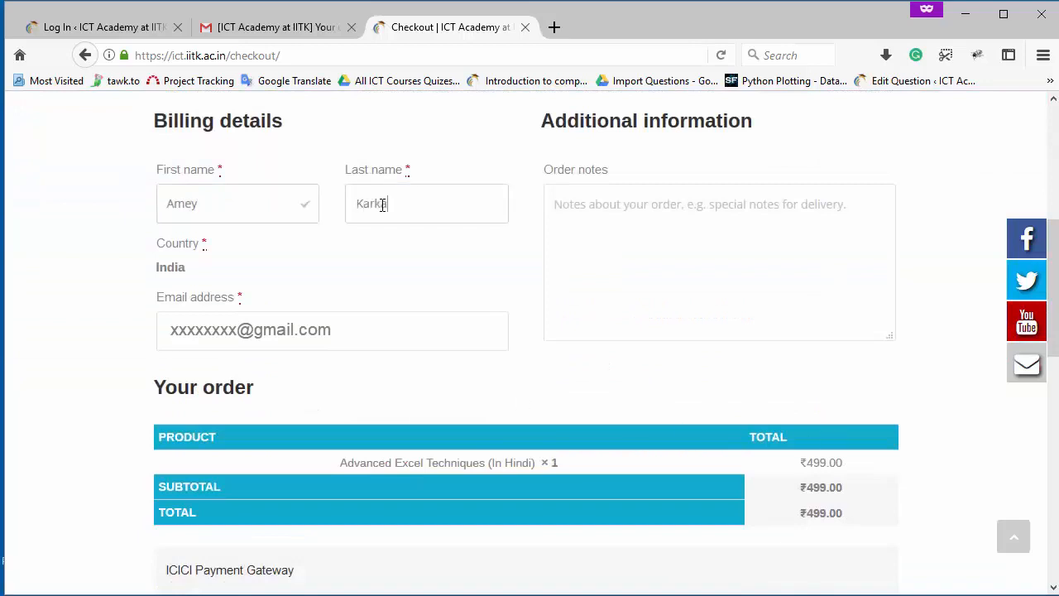
pyautogui.scroll(-3)
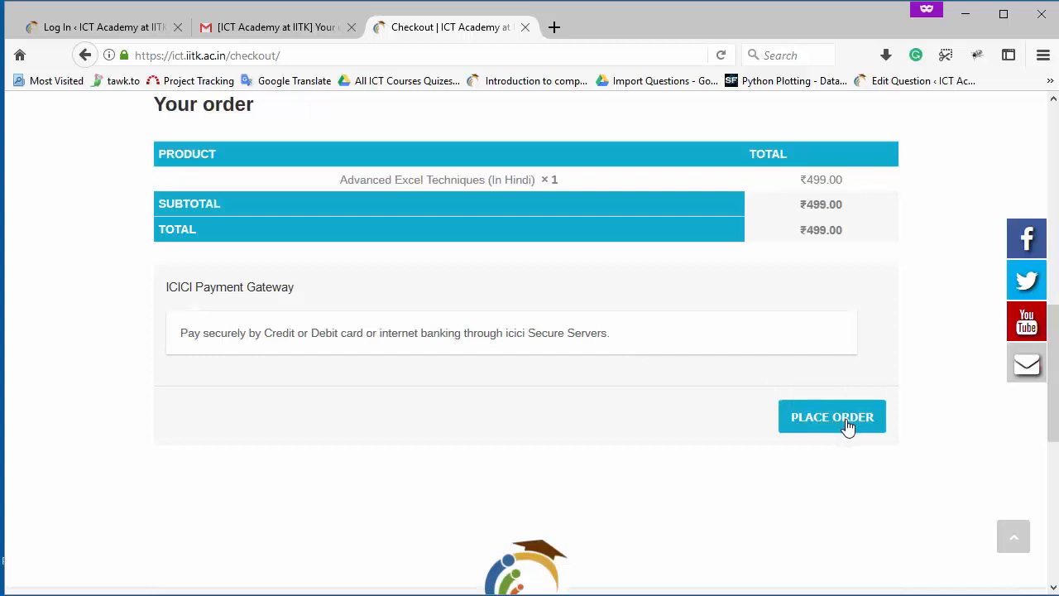
pyautogui.click(832, 416)
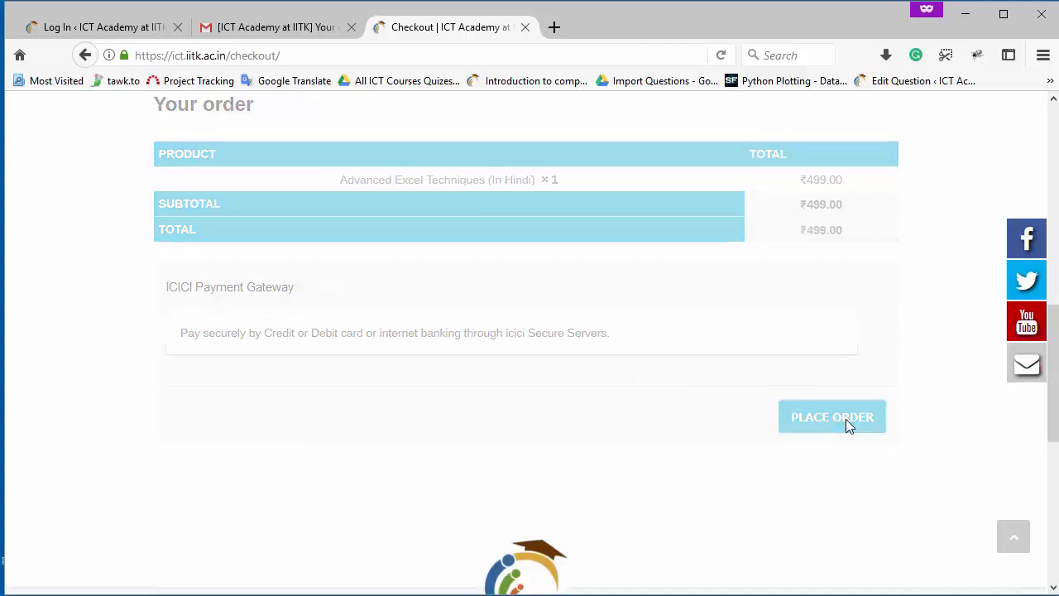
pyautogui.click(832, 417)
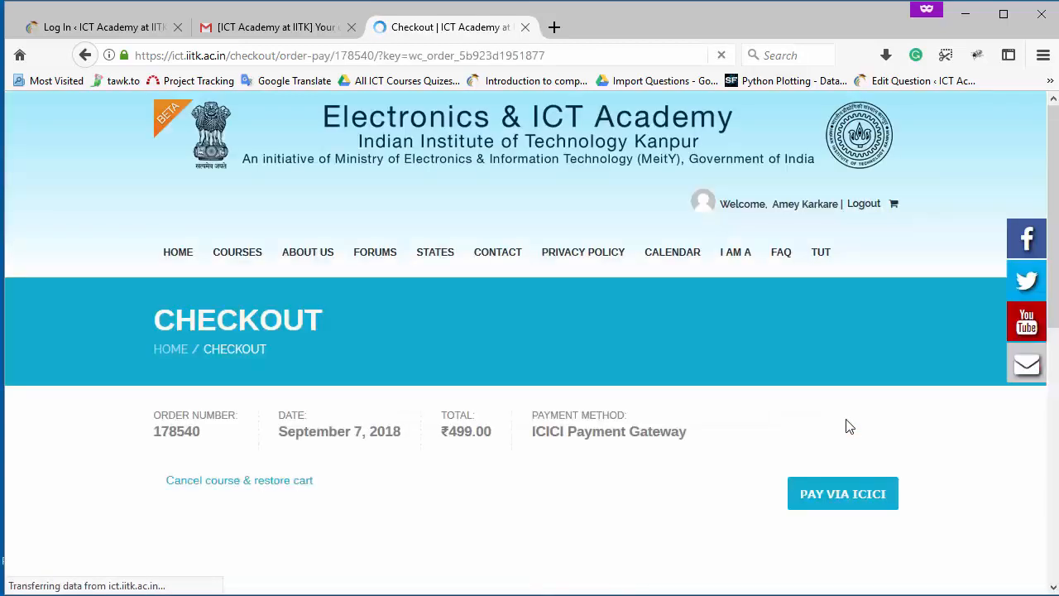
pyautogui.click(843, 493)
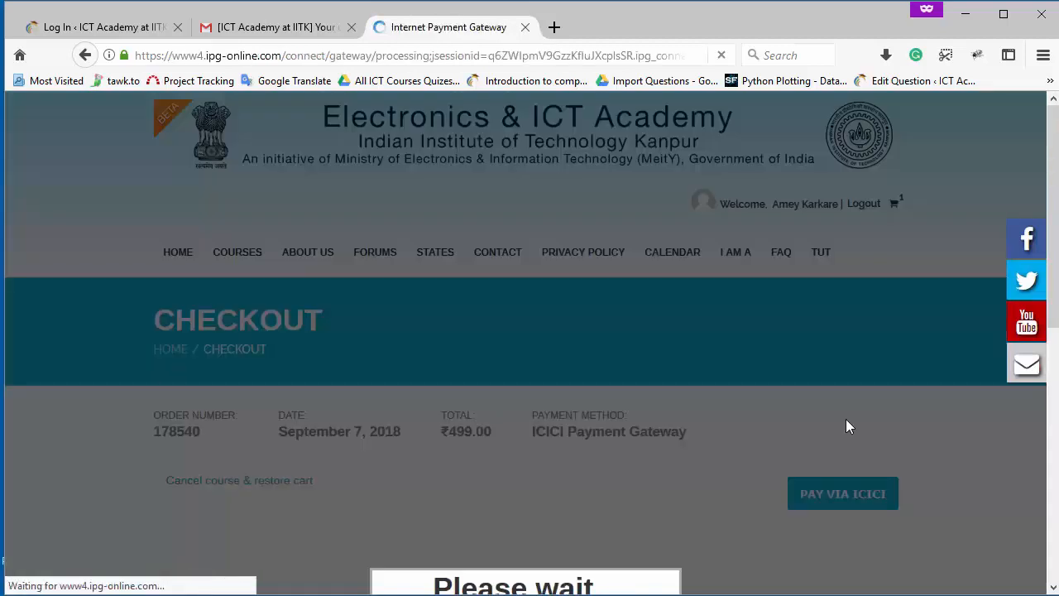
# Select Maestro as the payment method for ₹499.00 and continue.
pyautogui.click(842, 493)
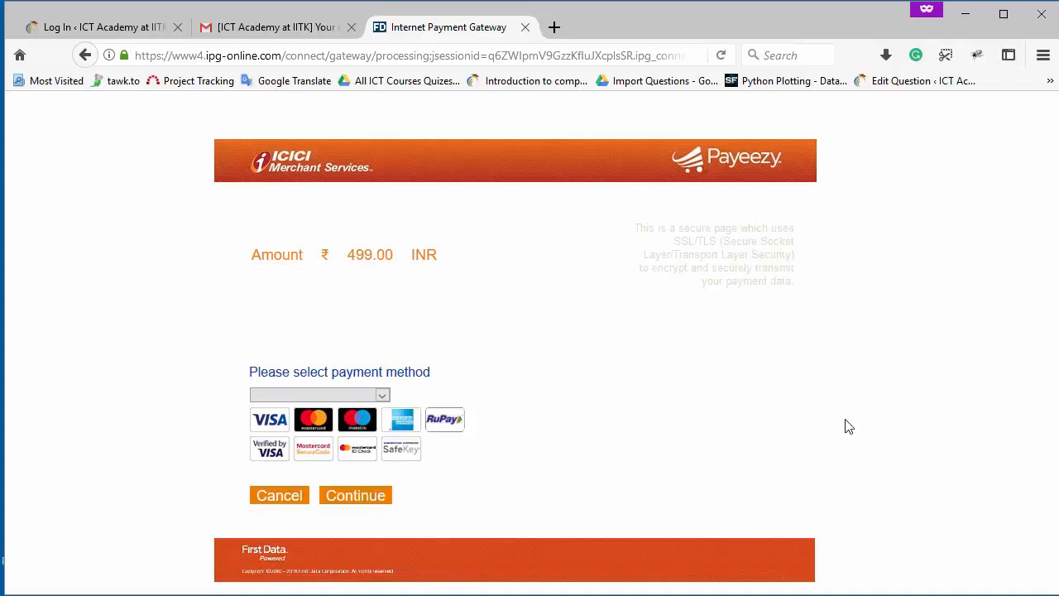
pyautogui.moveTo(602, 470)
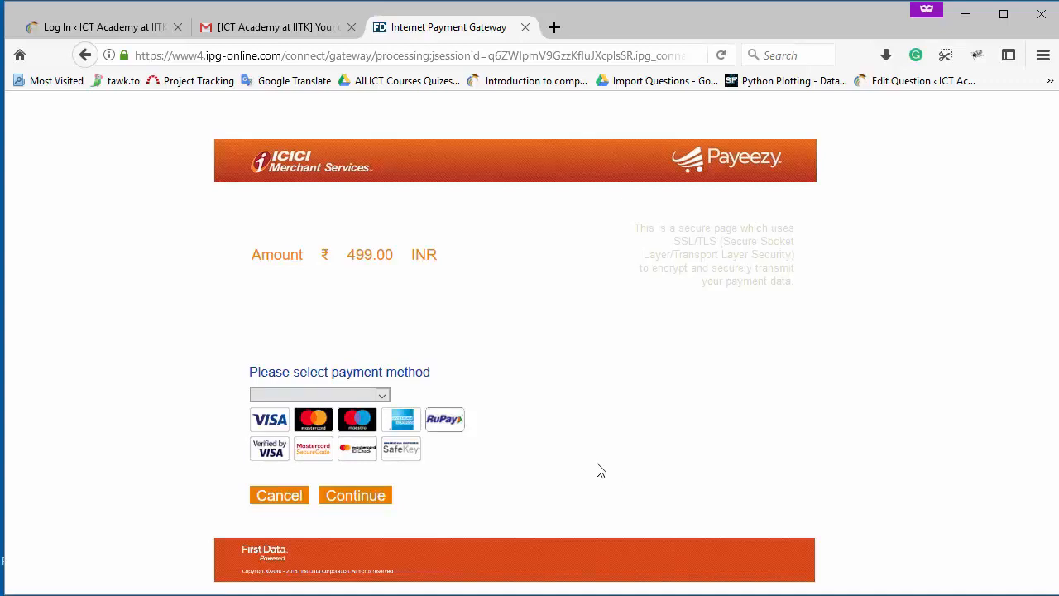
pyautogui.click(320, 395)
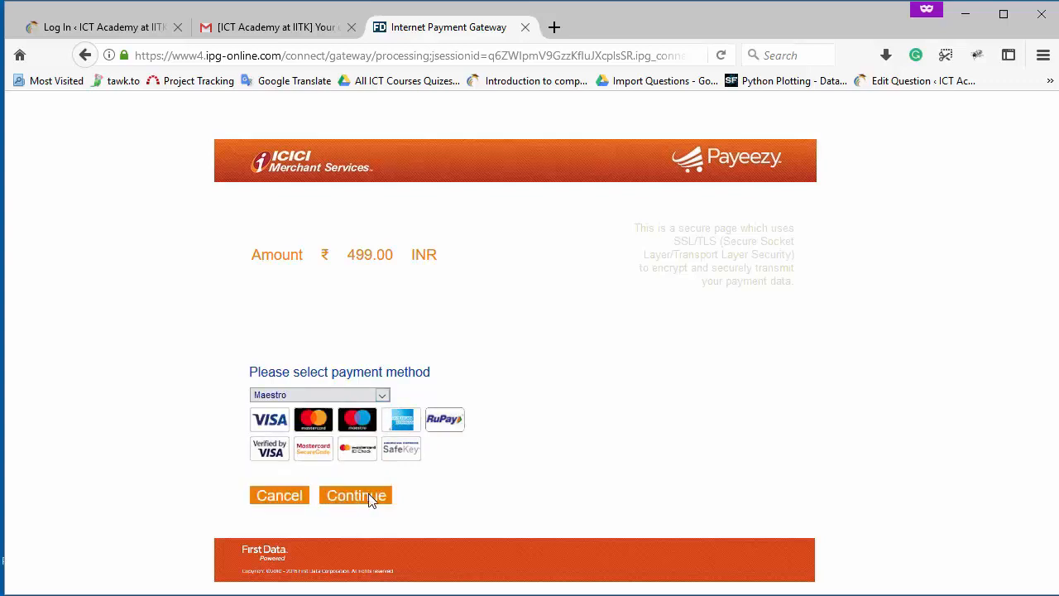
pyautogui.click(356, 495)
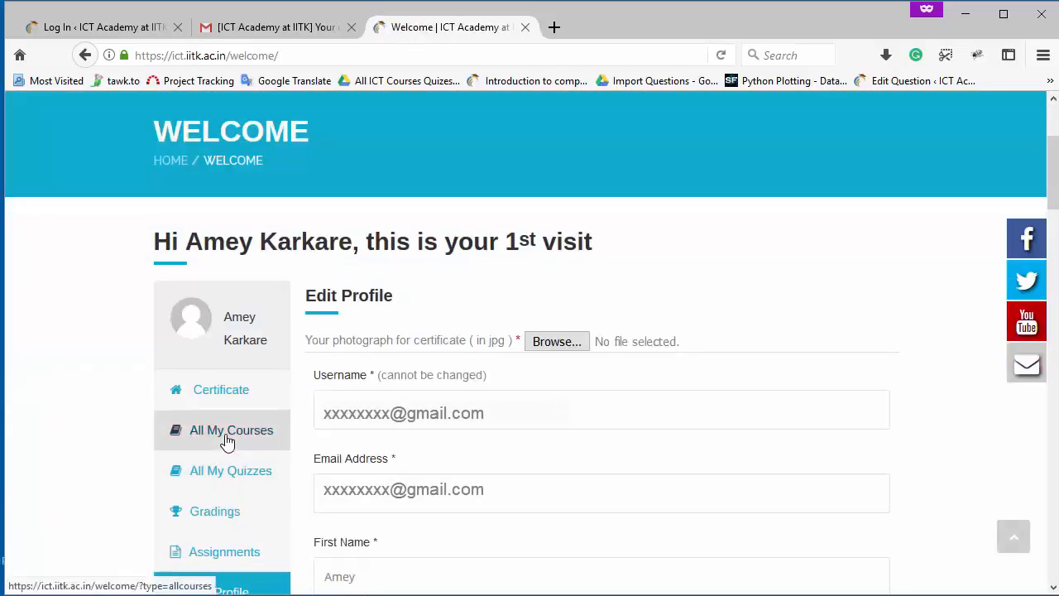
pyautogui.moveTo(819, 452)
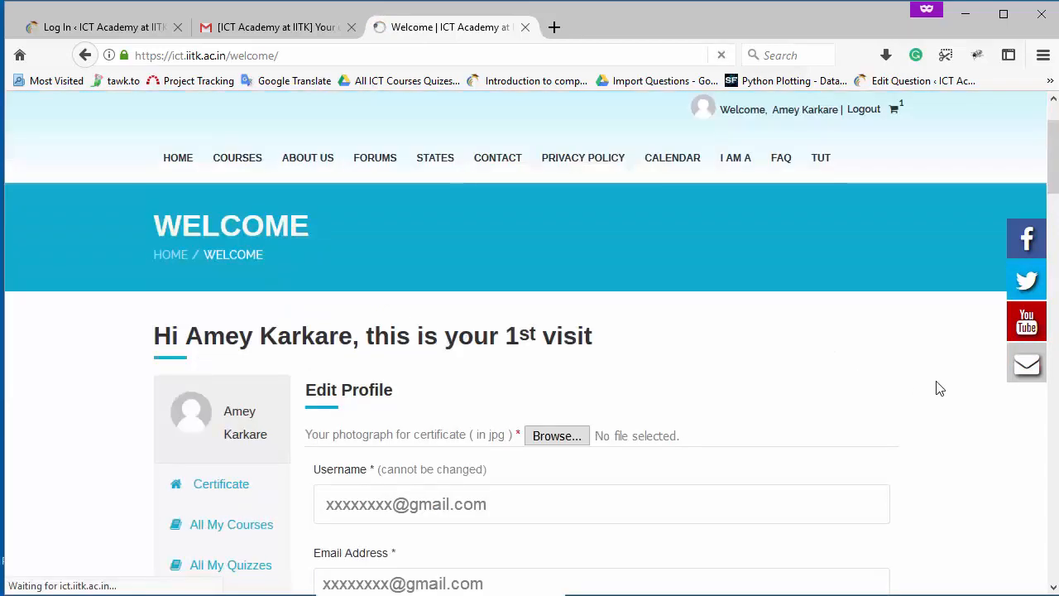
# Go back to the ICT Academy home page and scroll down to QUICK LINKS.
pyautogui.click(178, 157)
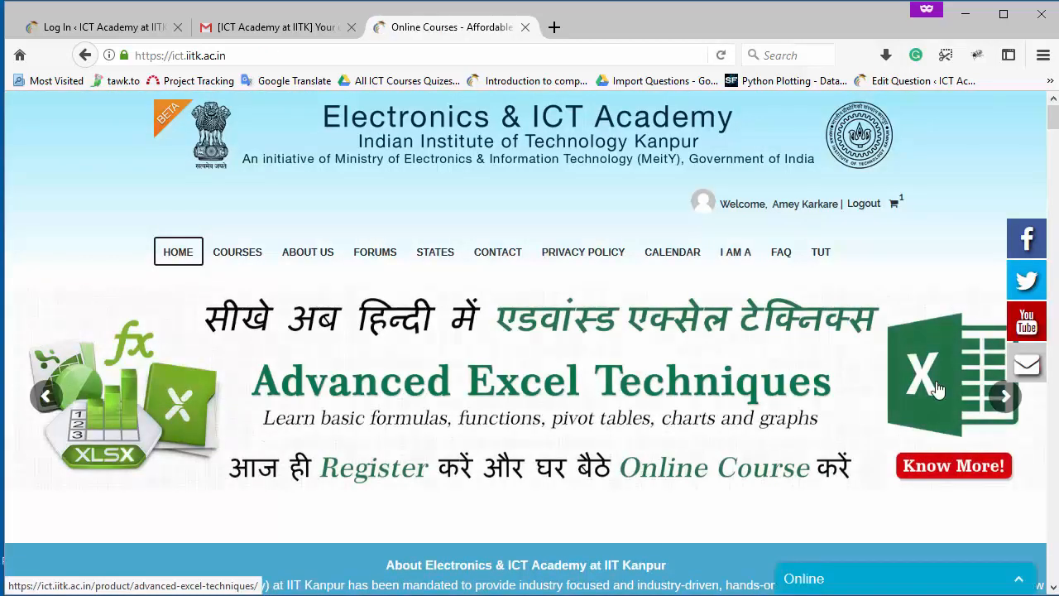
pyautogui.scroll(-3)
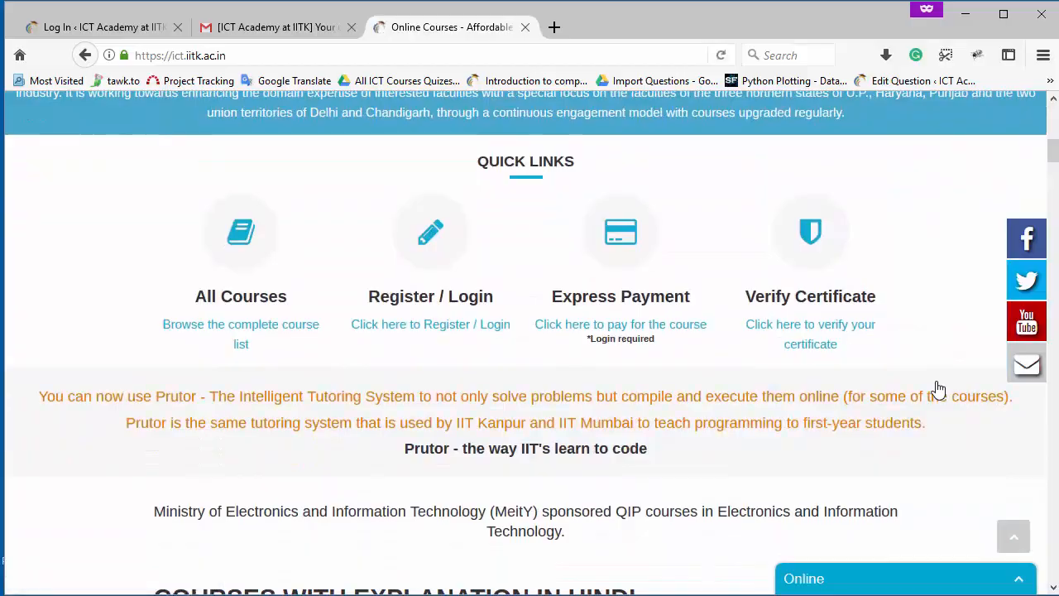